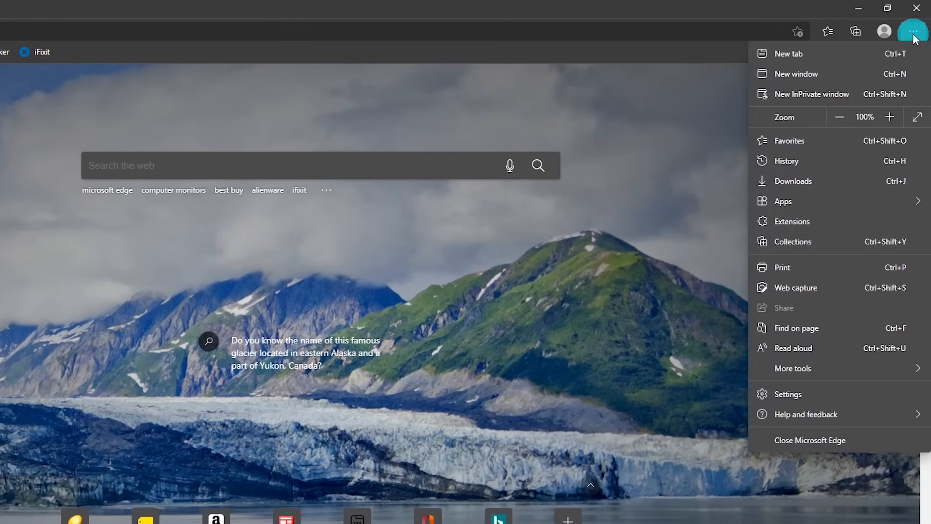
mouse_move(859, 277)
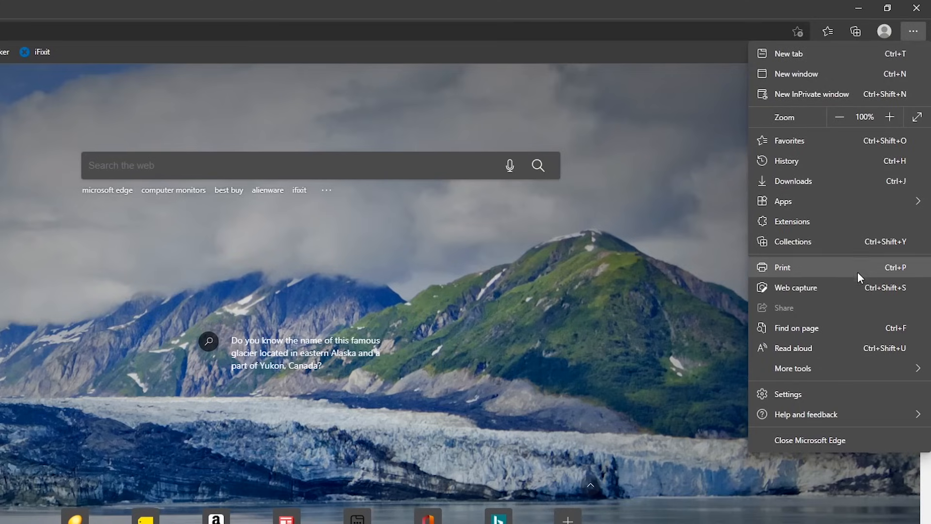
Step: Show Help and feedback and choose About Microsoft Edge
click(805, 414)
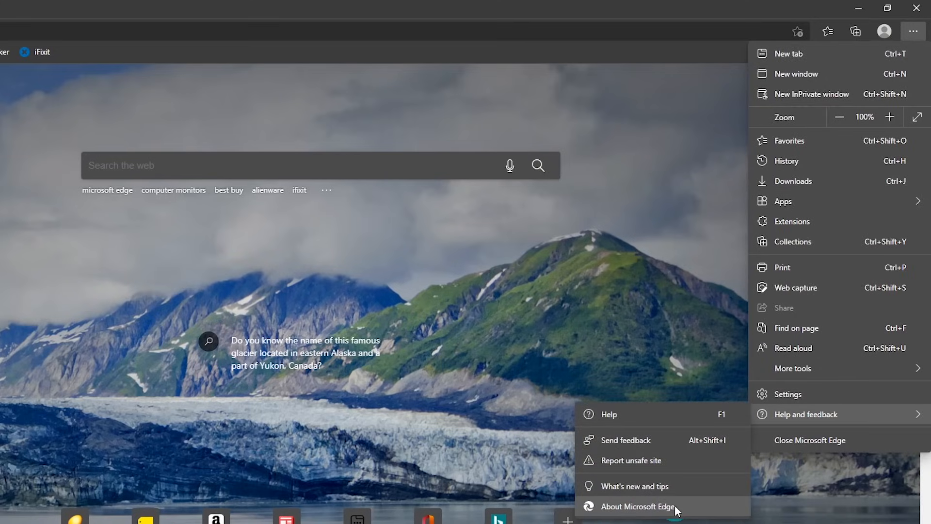
click(632, 520)
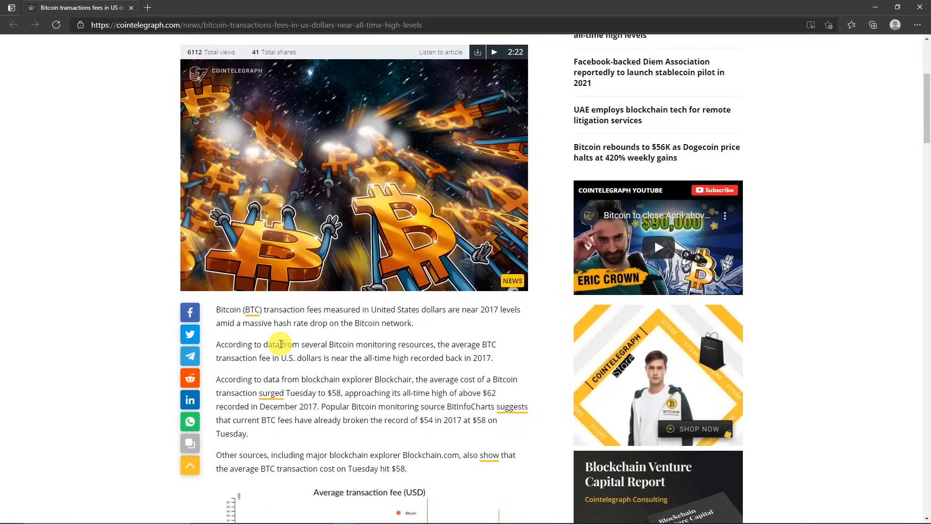
mouse_move(227, 310)
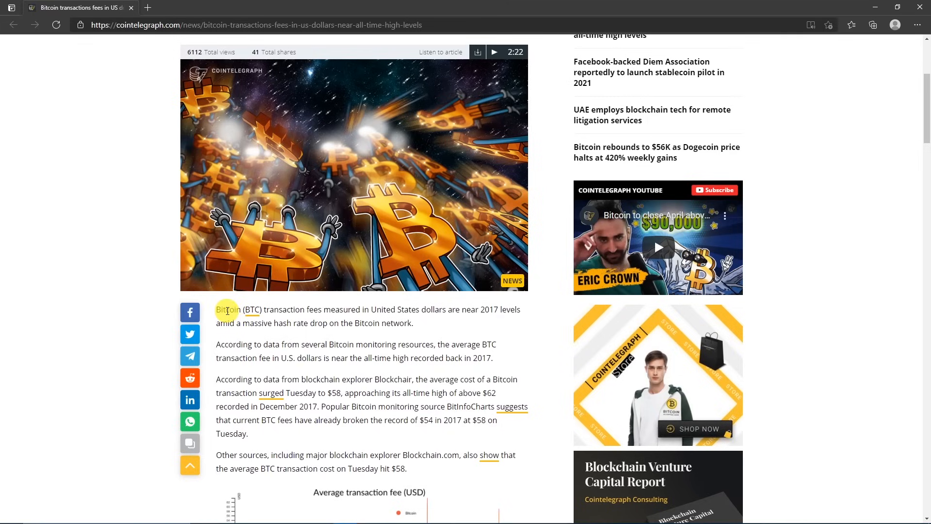
Step: Select the word Bitcoin in the article and search for it in the sidebar
double_click(228, 309)
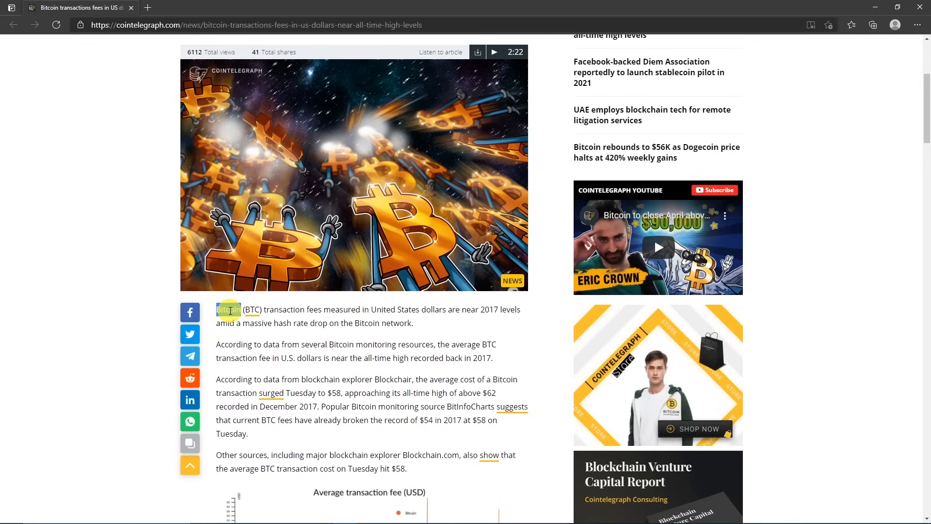
double_click(228, 309)
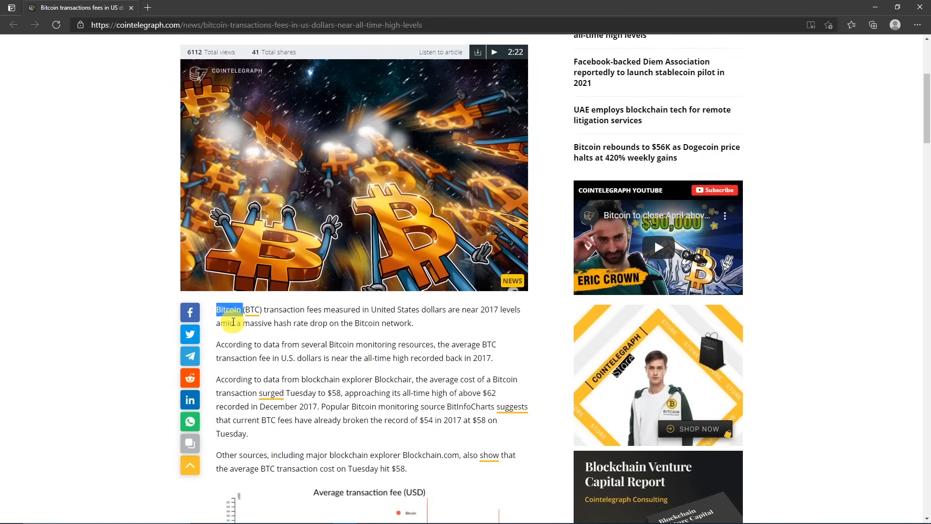
right_click(229, 309)
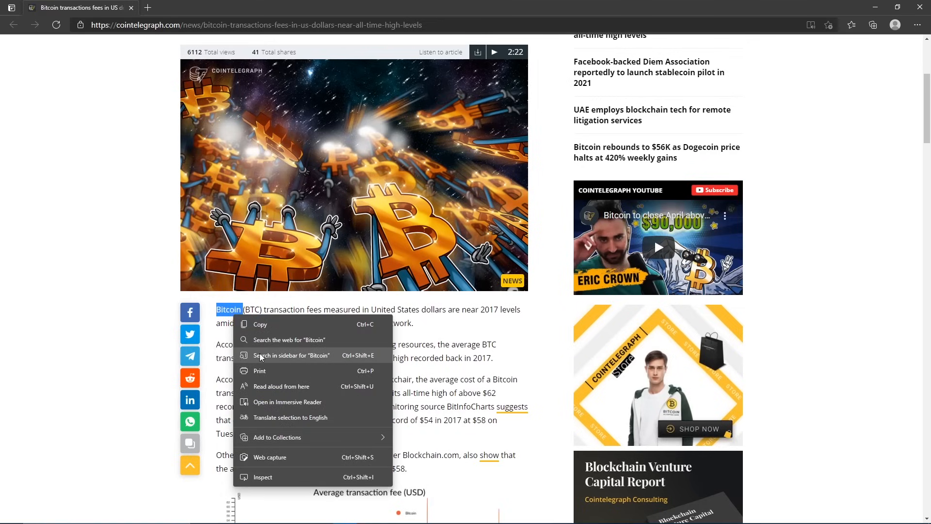
click(291, 355)
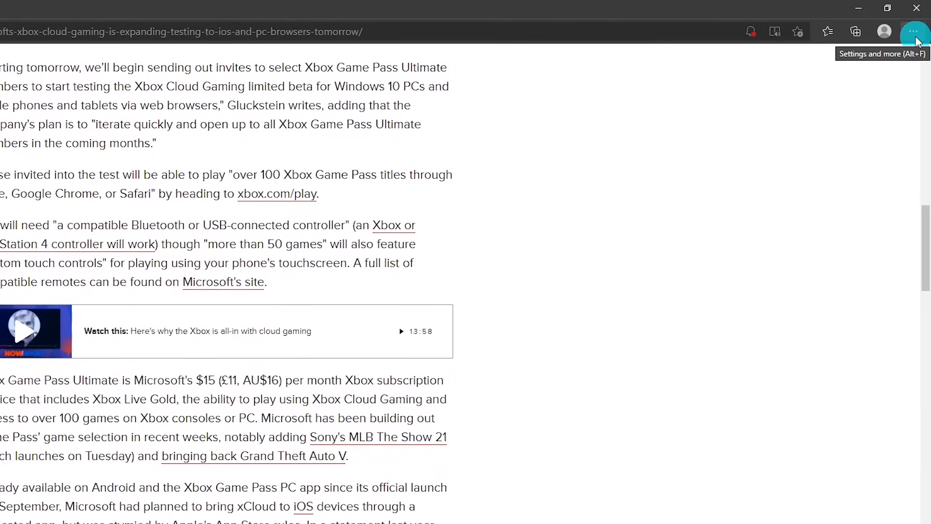
Step: Start a Web capture and choose the Free select capture mode
click(915, 30)
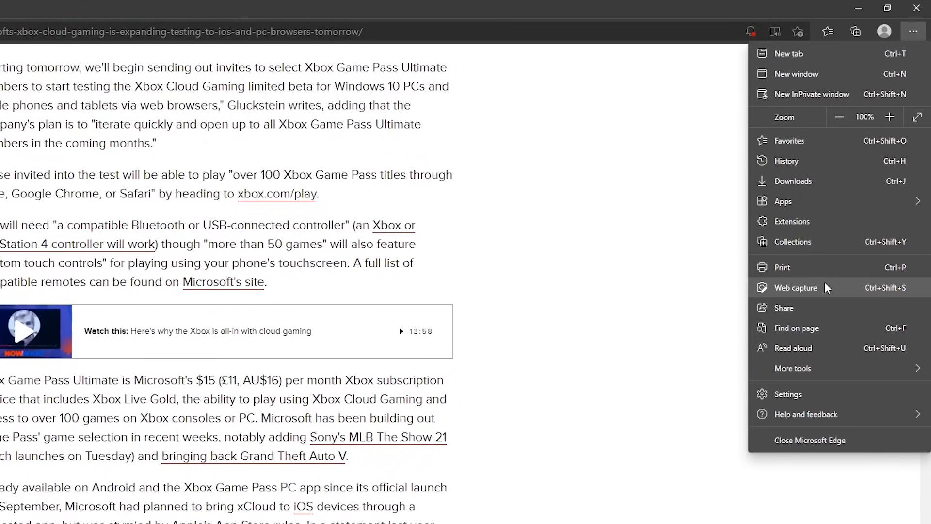
click(795, 287)
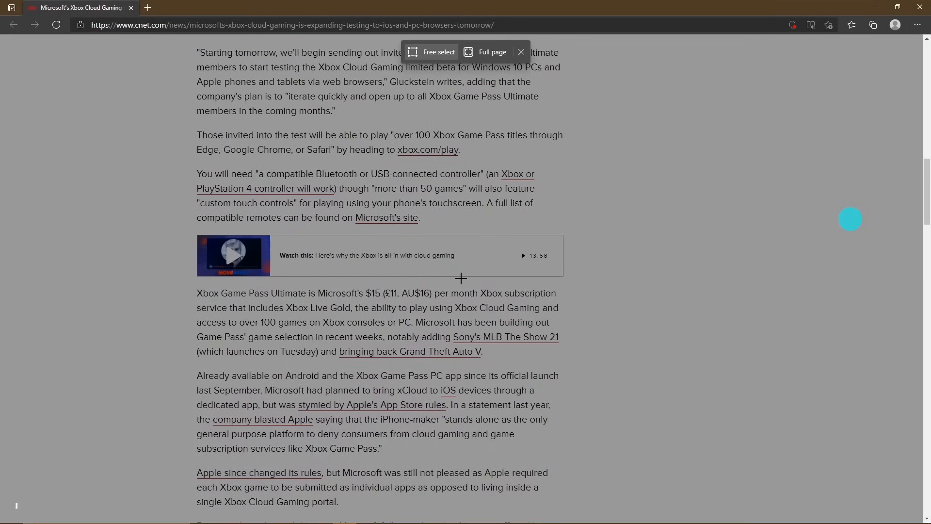
key(Ctrl+Shift+S)
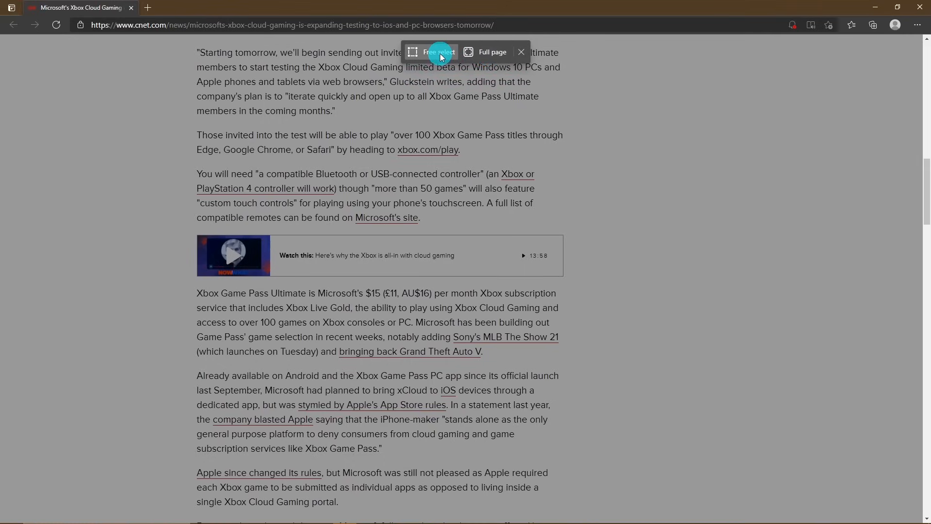
click(435, 52)
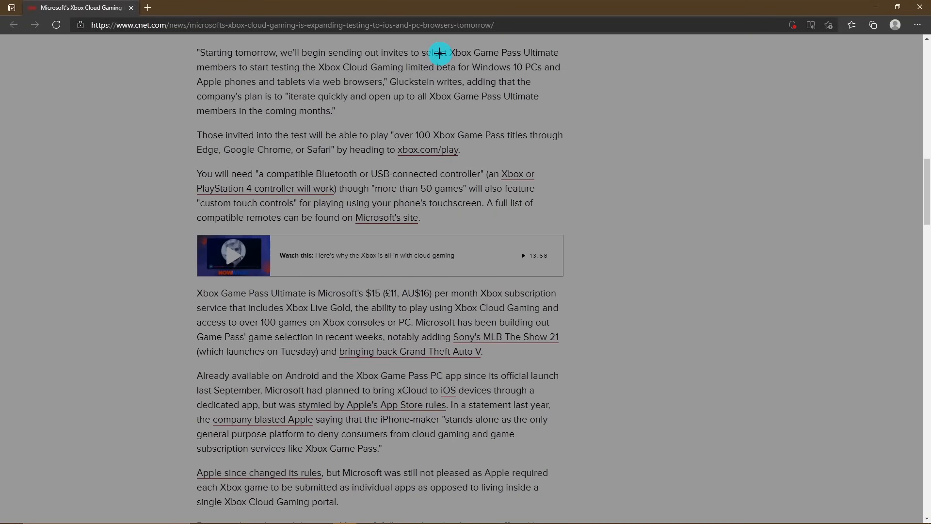
mouse_move(182, 46)
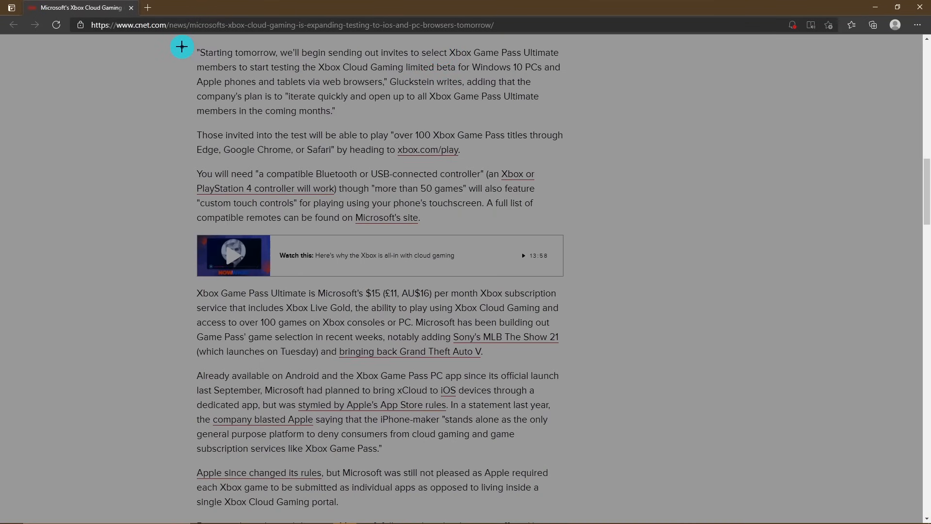
Step: Mark the article's opening paragraphs and send the capture to Add notes
drag(182, 46, 557, 368)
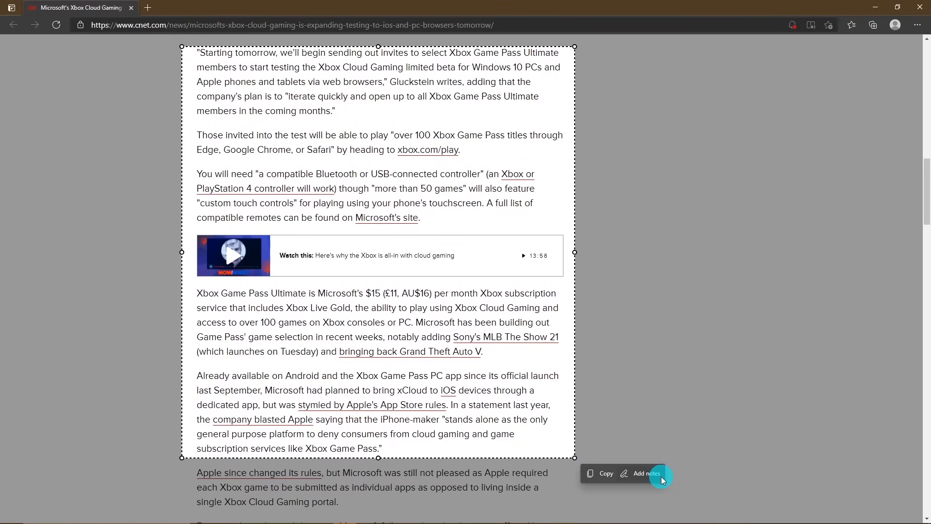
click(606, 473)
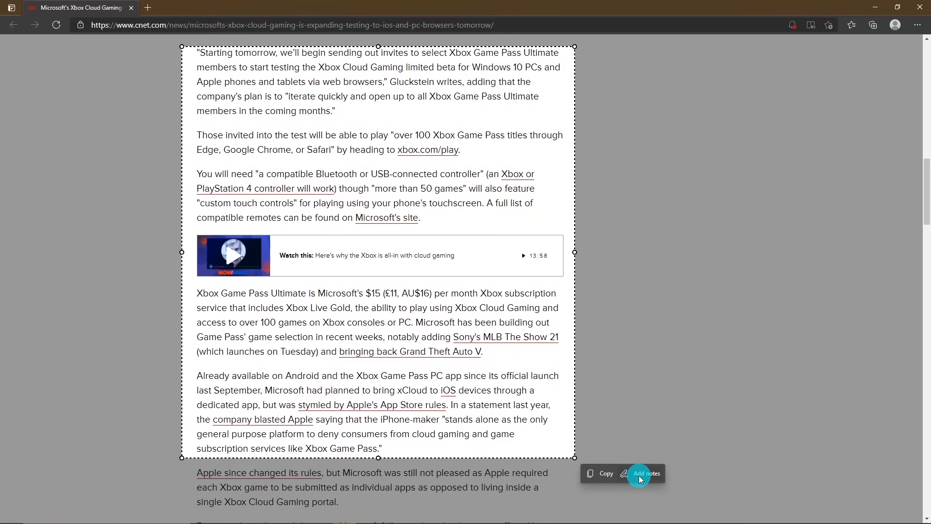
click(640, 473)
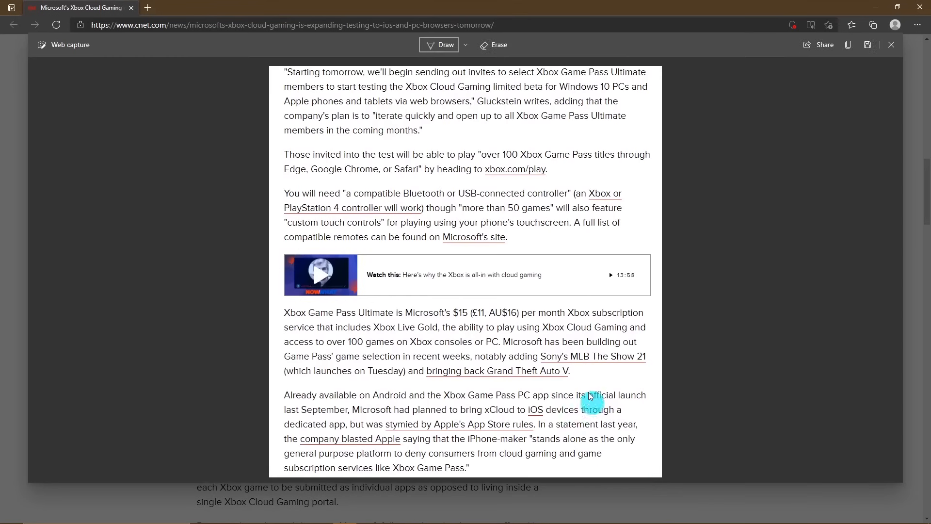
click(465, 44)
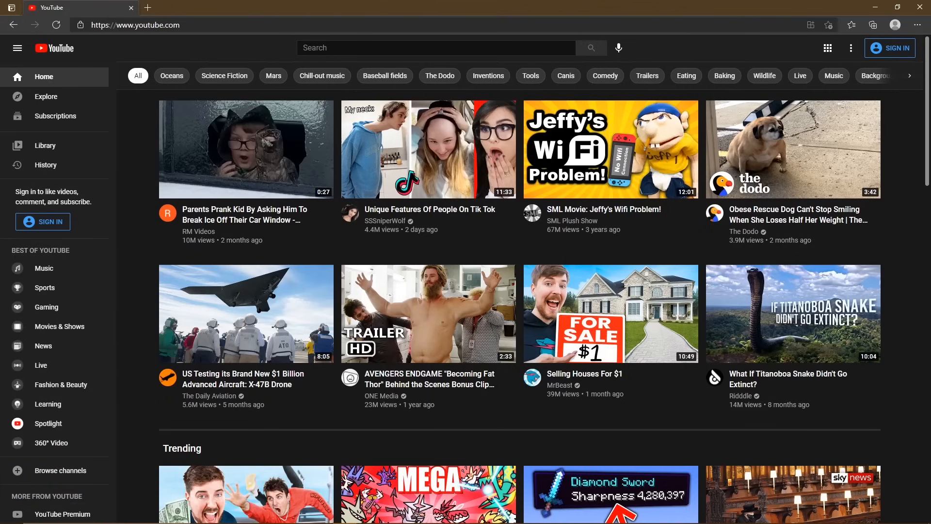
Step: Install YouTube as a standalone app from the Apps menu
click(918, 26)
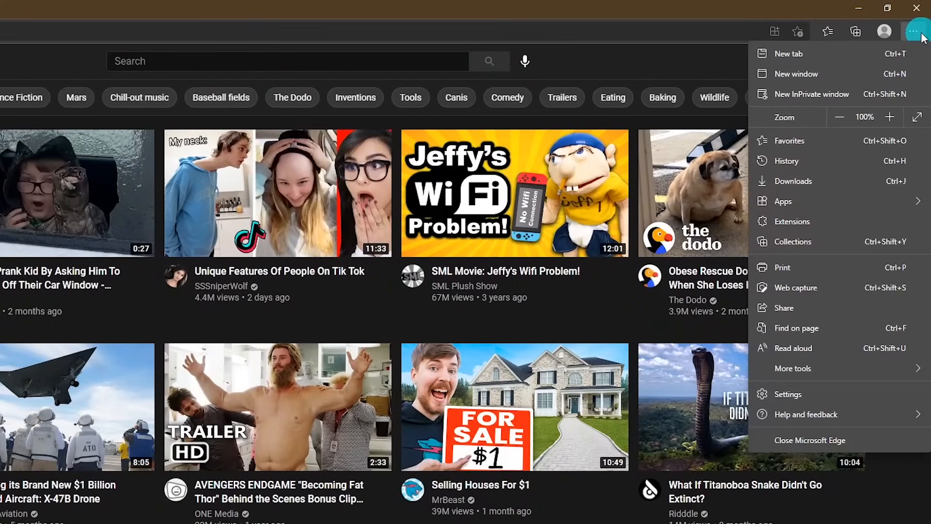
mouse_move(784, 202)
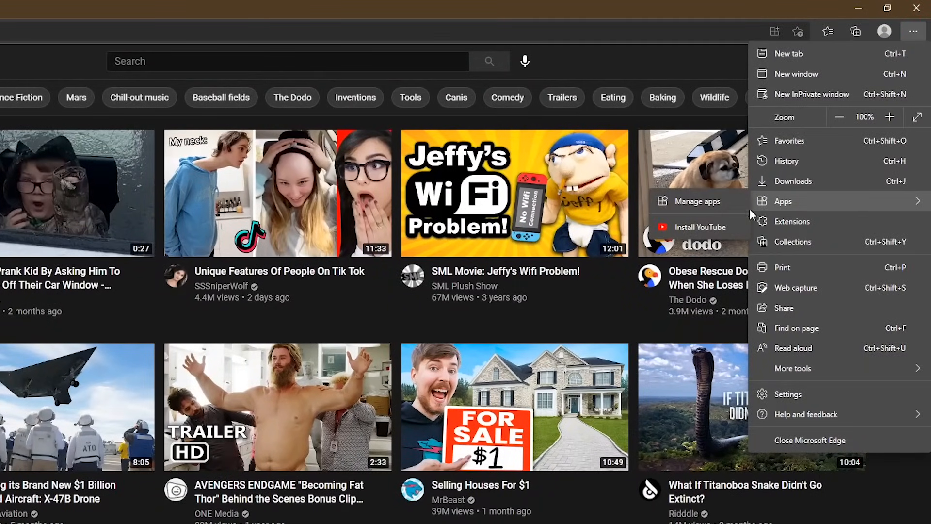
mouse_move(703, 235)
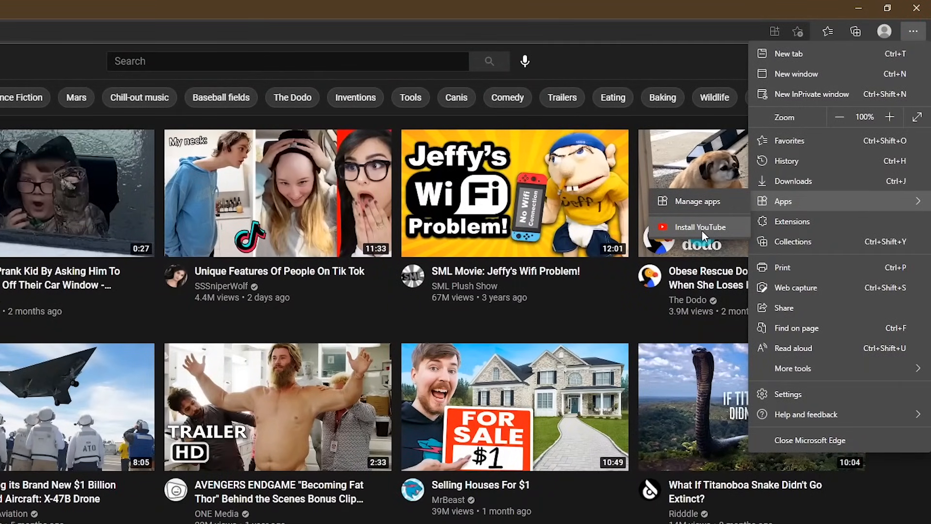
click(701, 227)
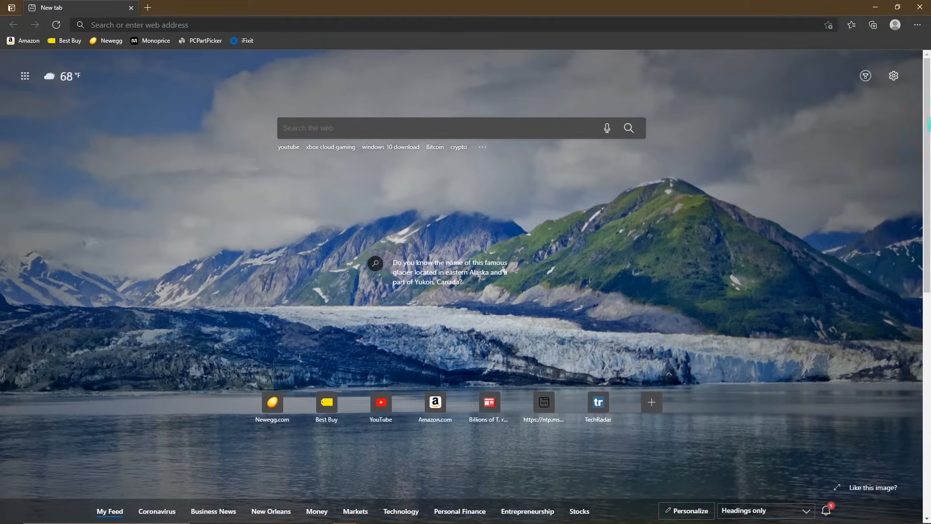
Step: From edge://apps, create a YouTube shortcut pinned to Desktop and Start menu
click(916, 25)
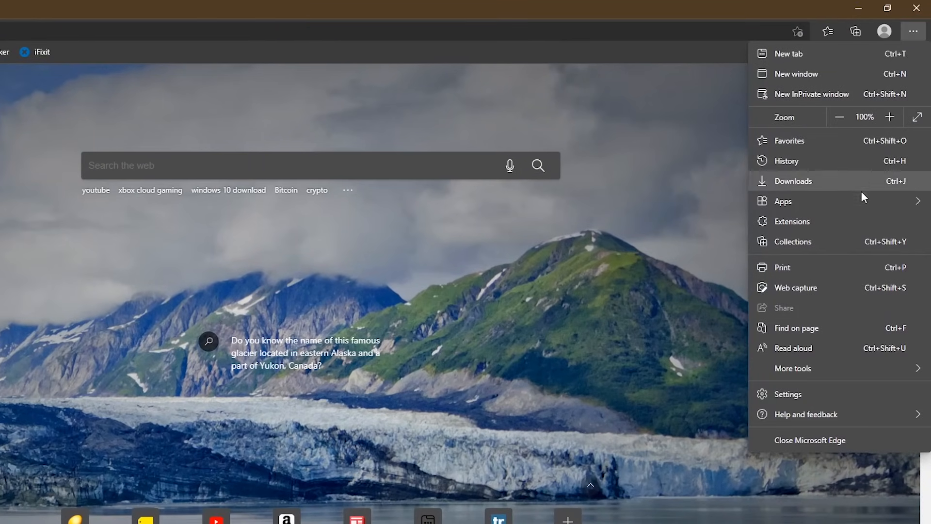
mouse_move(784, 202)
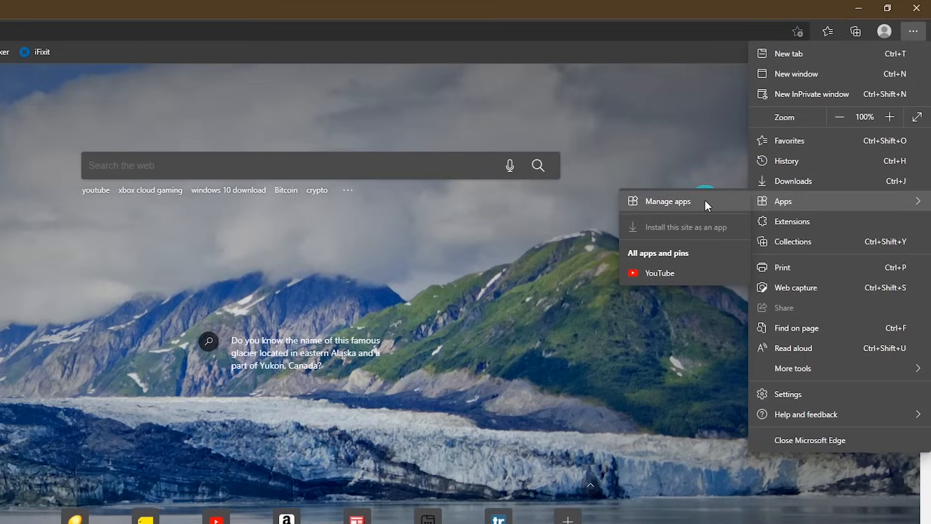
click(667, 202)
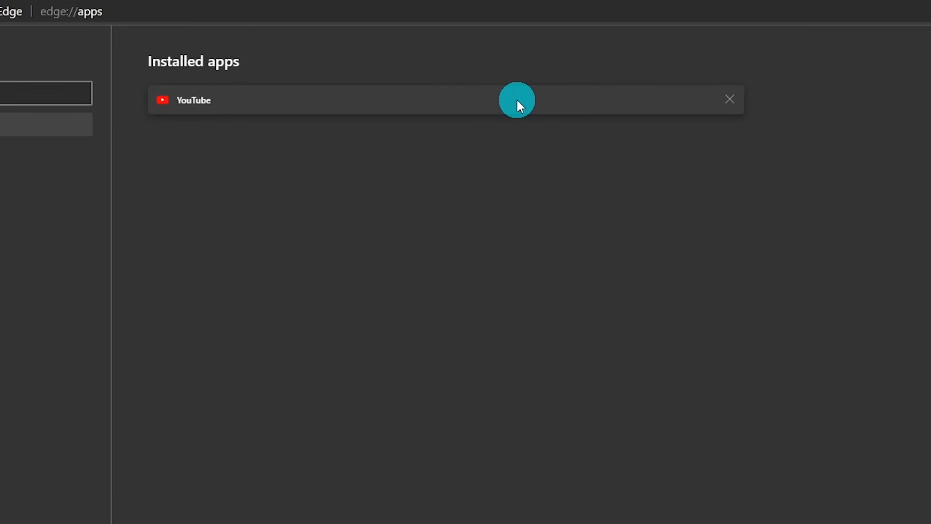
click(516, 99)
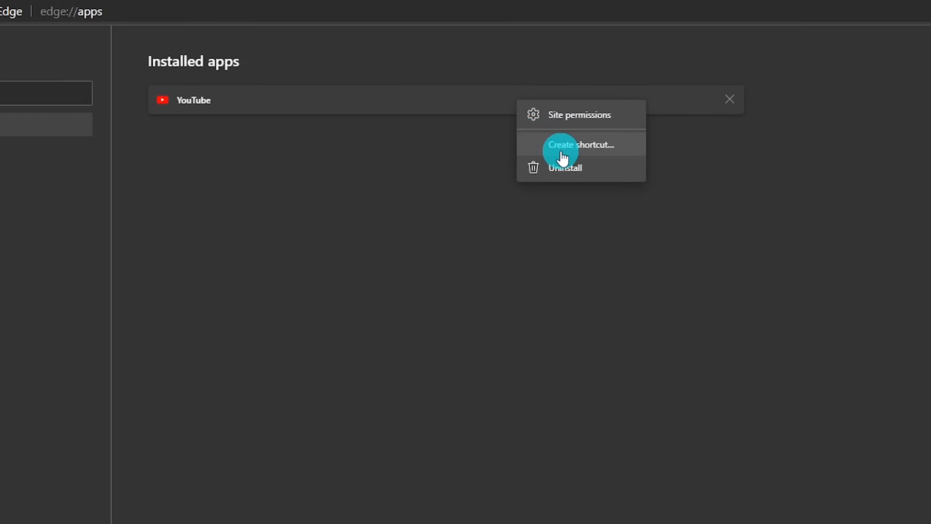
mouse_move(564, 170)
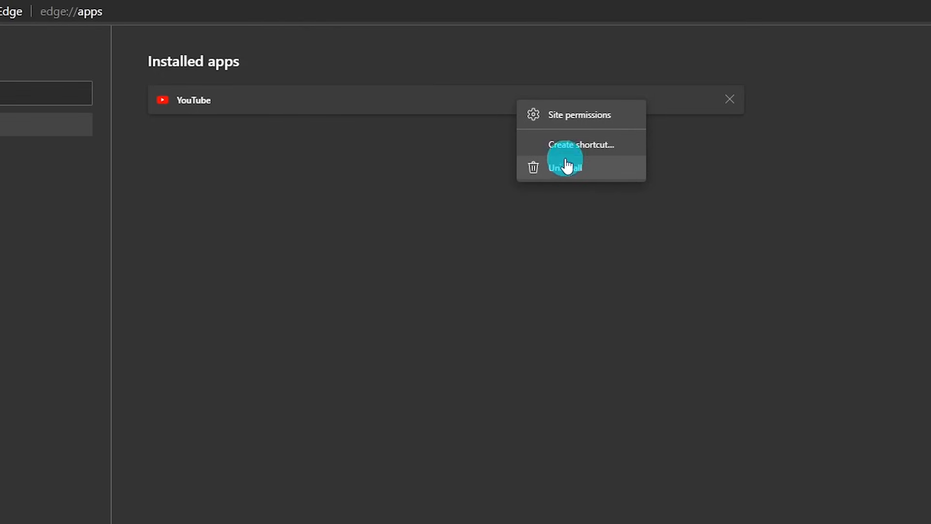
click(581, 145)
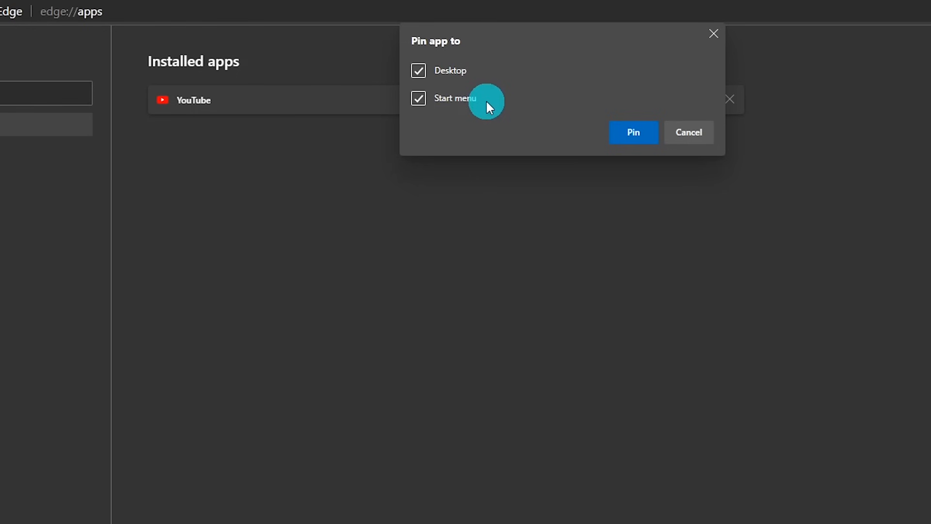
mouse_move(530, 120)
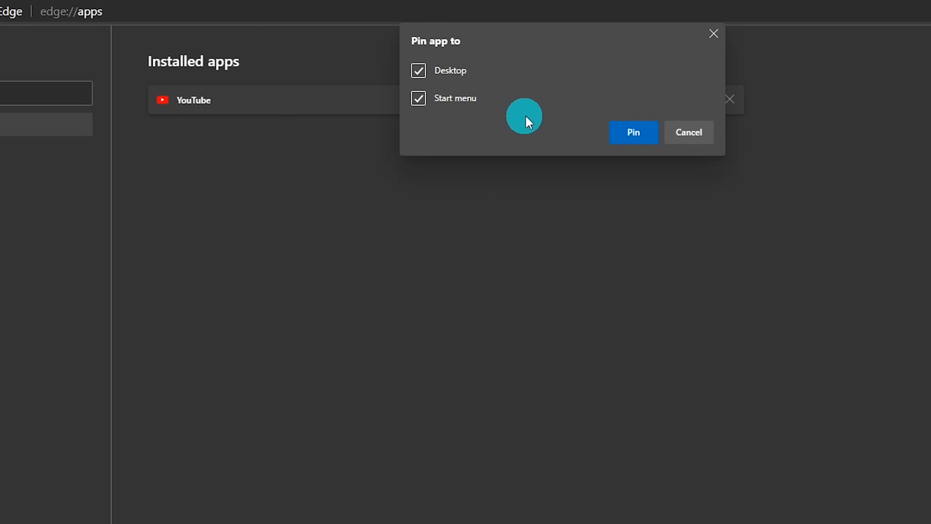
click(633, 131)
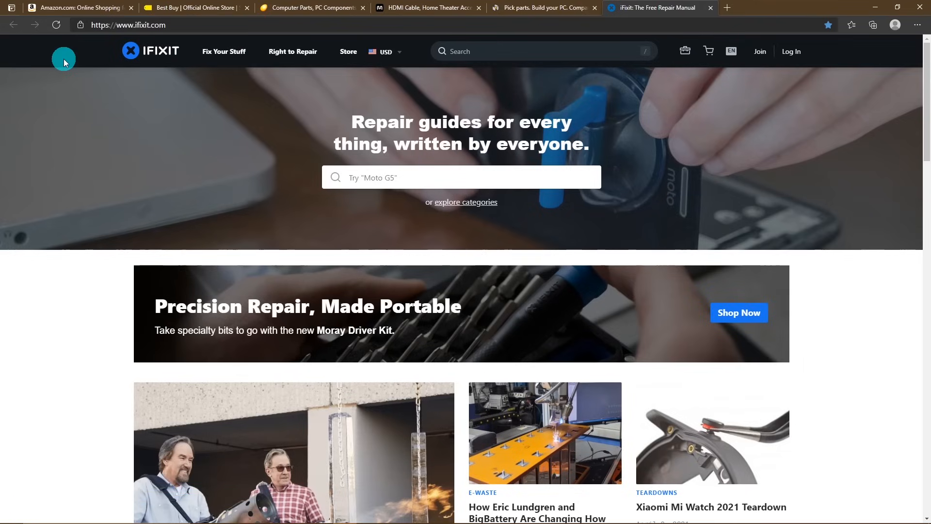
mouse_move(10, 10)
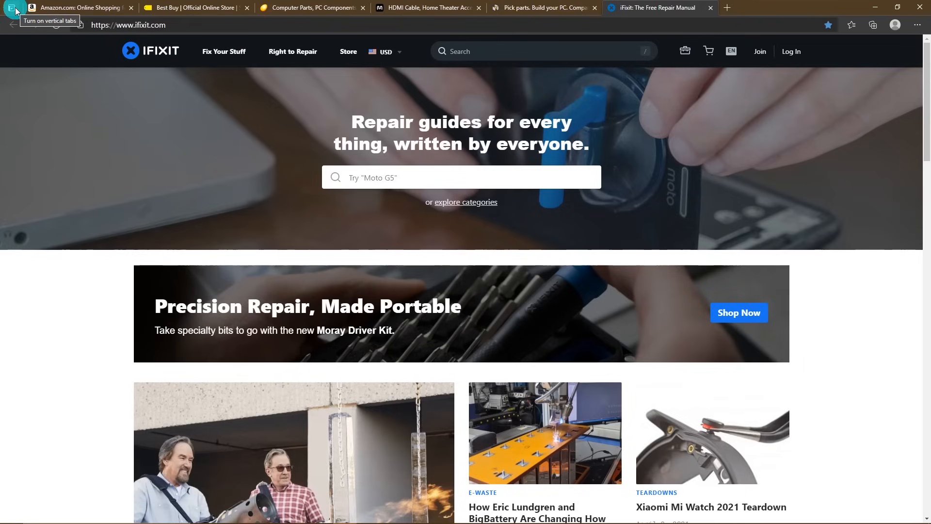
click(19, 10)
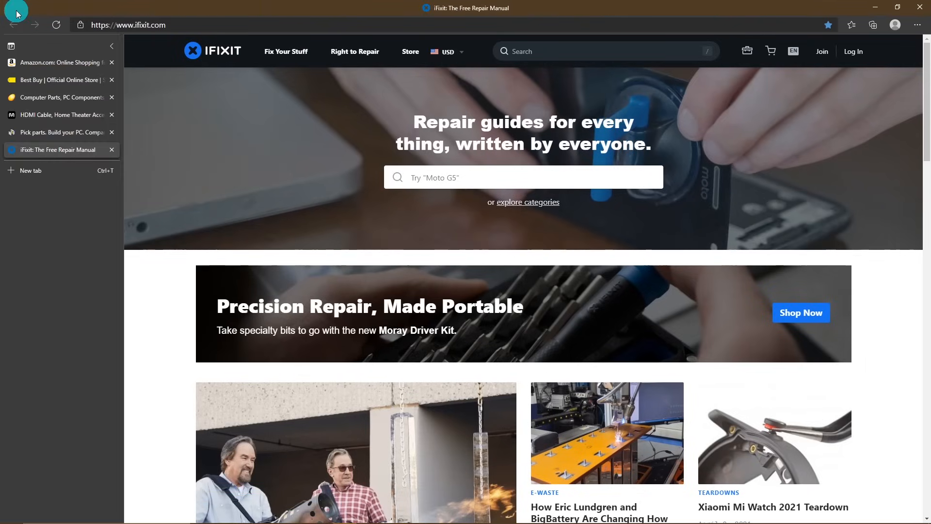
mouse_move(11, 51)
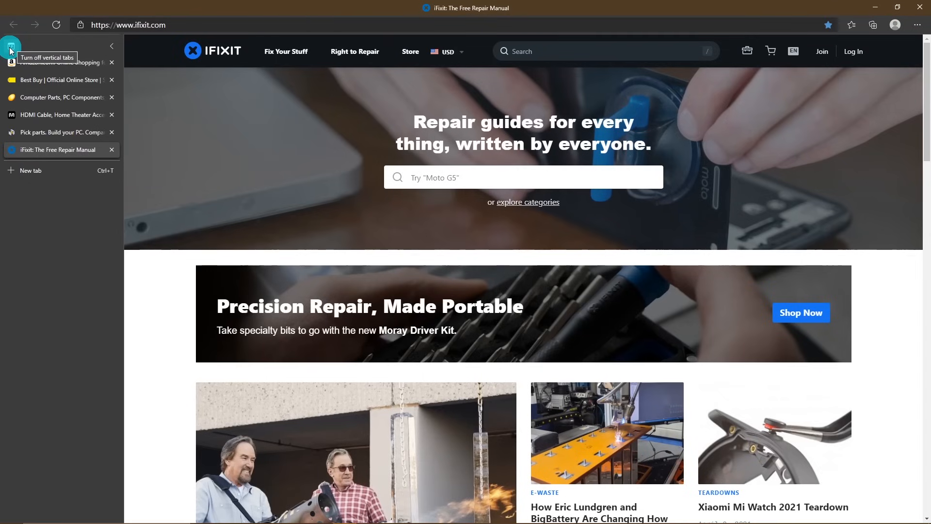
click(12, 48)
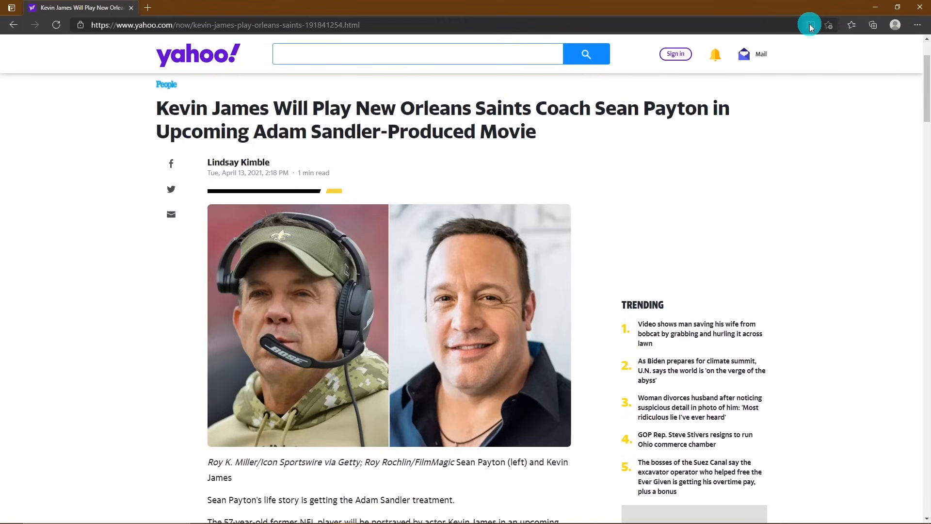
Step: Show the Kevin James article in Immersive Reader and review Grammar tools and Reading preferences
click(810, 25)
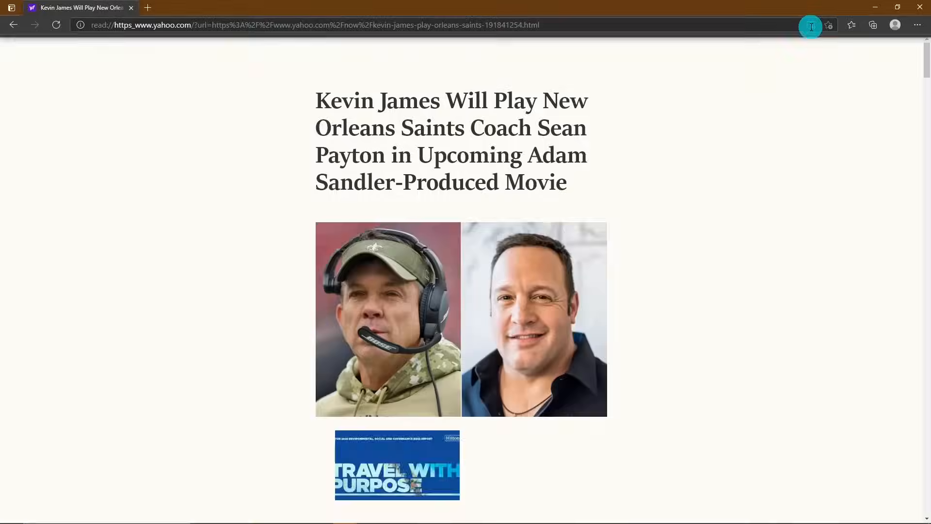
click(810, 26)
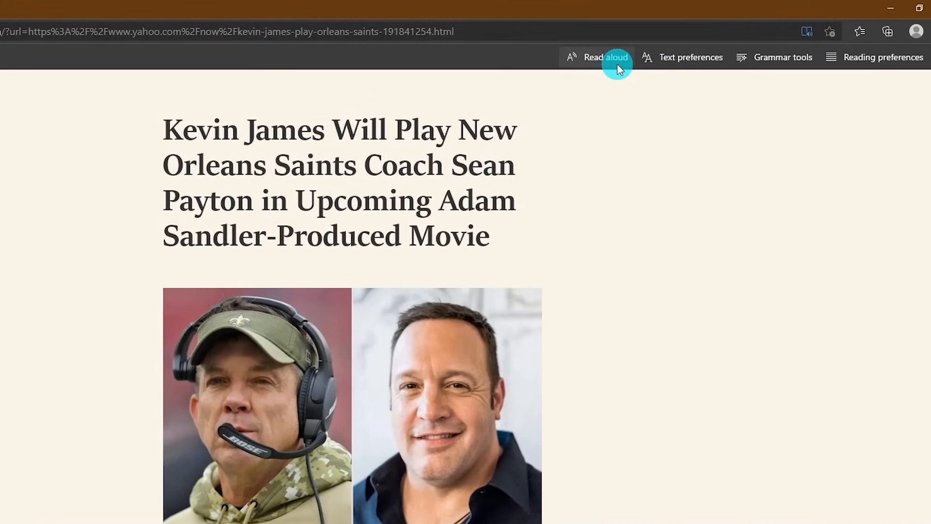
mouse_move(696, 59)
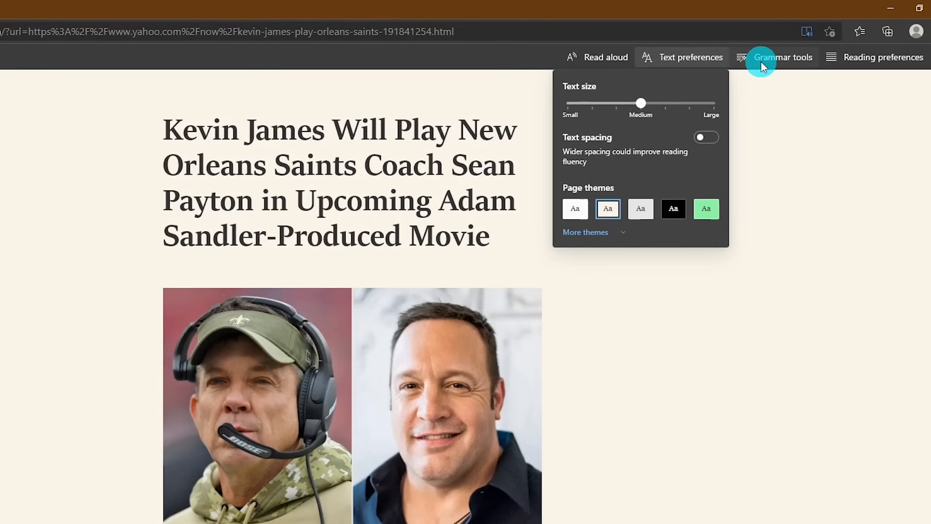
click(780, 57)
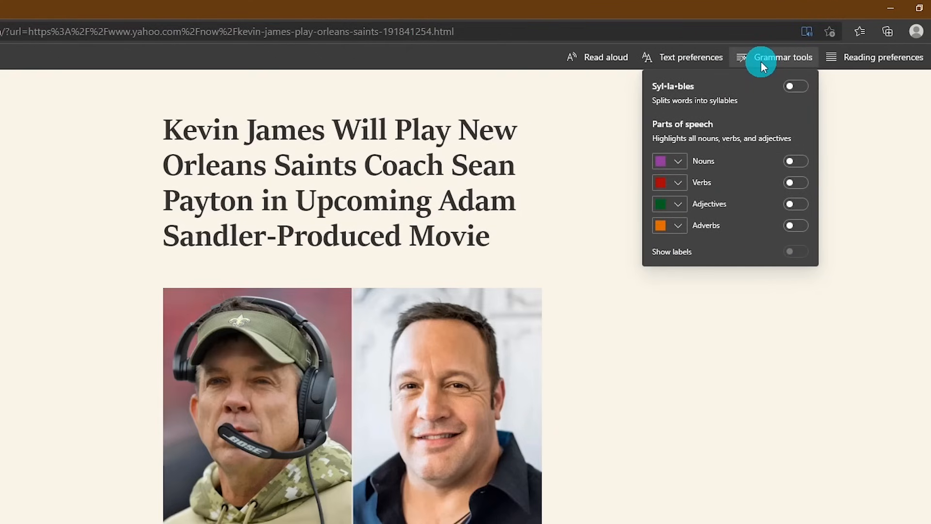
mouse_move(868, 57)
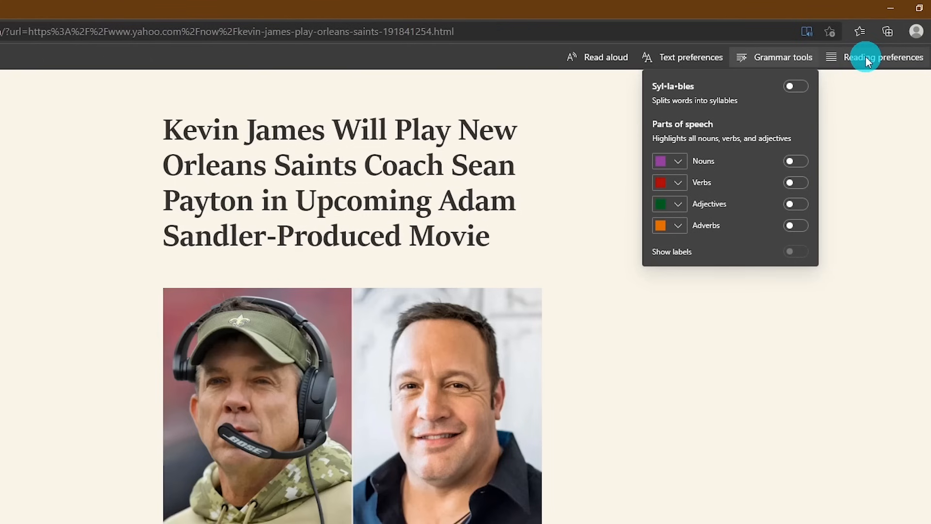
click(863, 57)
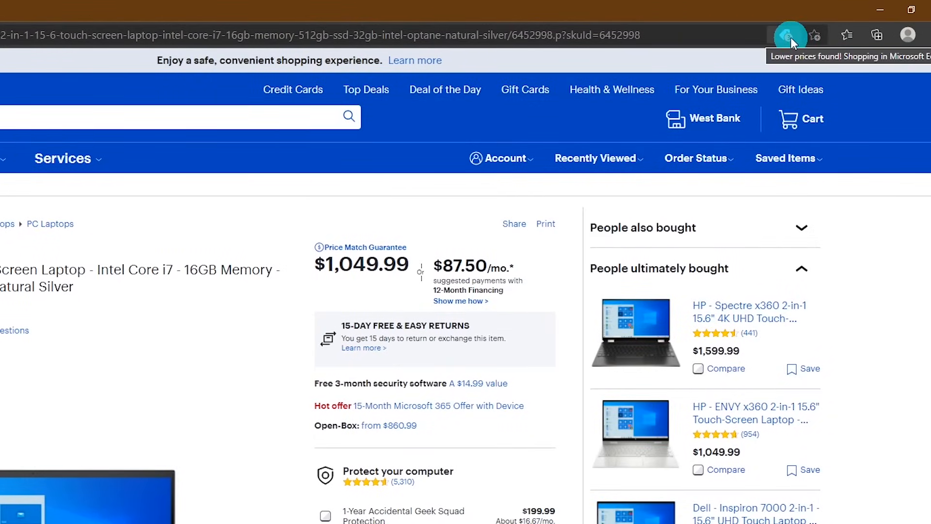
Step: Show the lower prices found elsewhere for the Intel Core i7 laptop
click(788, 35)
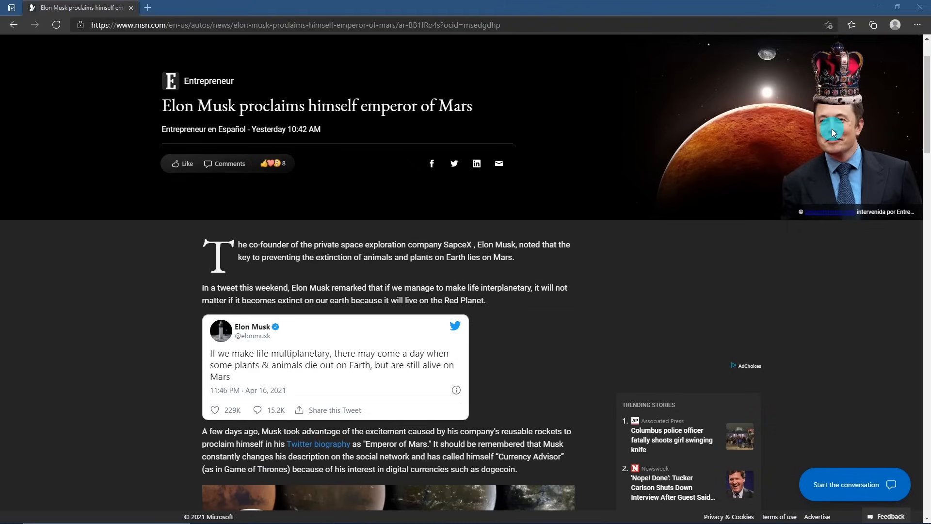
mouse_move(852, 25)
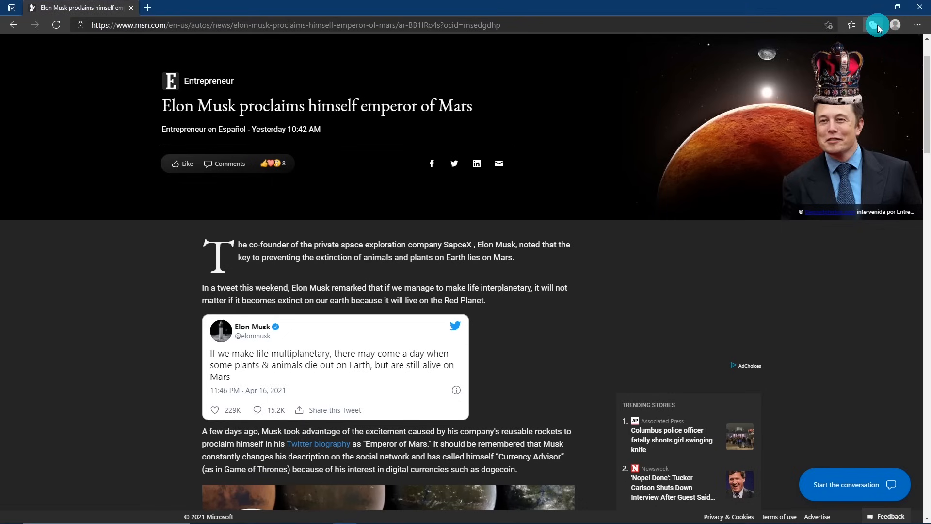
Step: Add the Elon Musk article to the Technology collection with a note, then return to all collections
click(875, 25)
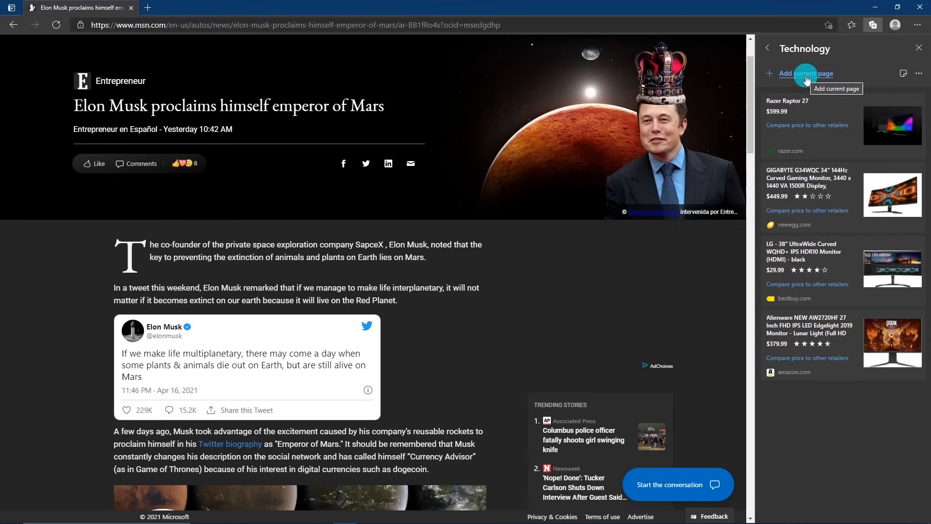
click(806, 74)
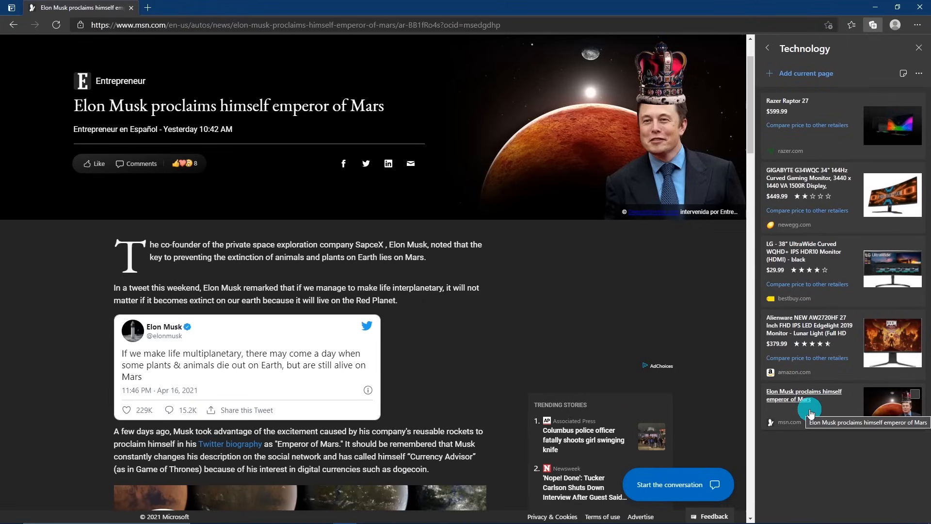
right_click(810, 412)
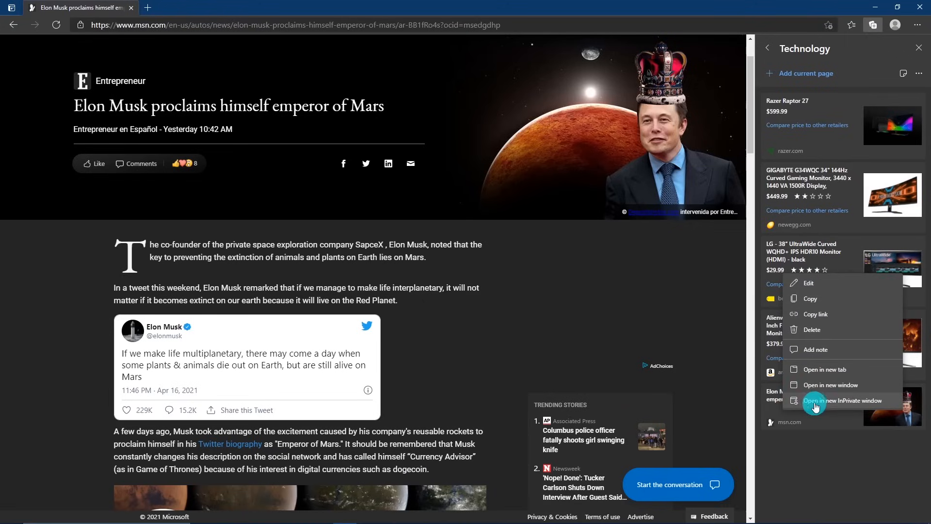
mouse_move(821, 350)
text(Super Genius Narcissist)
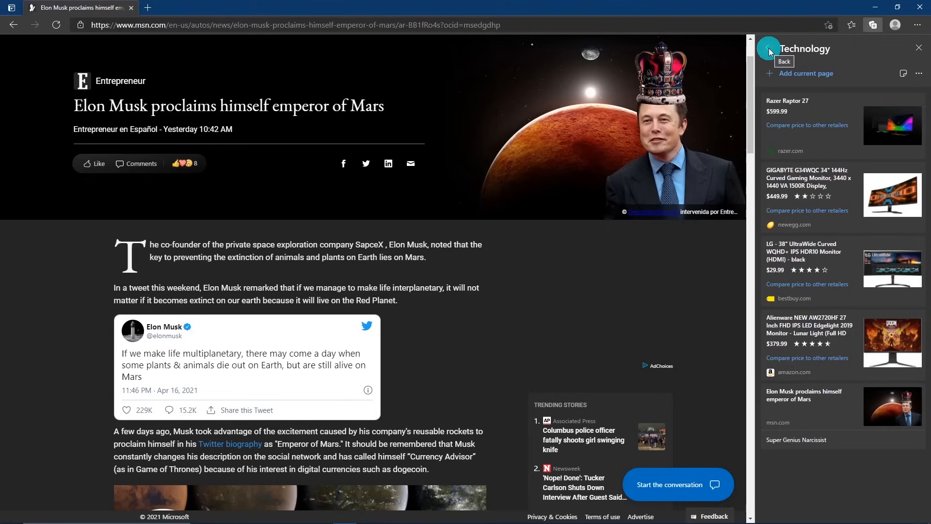
click(768, 49)
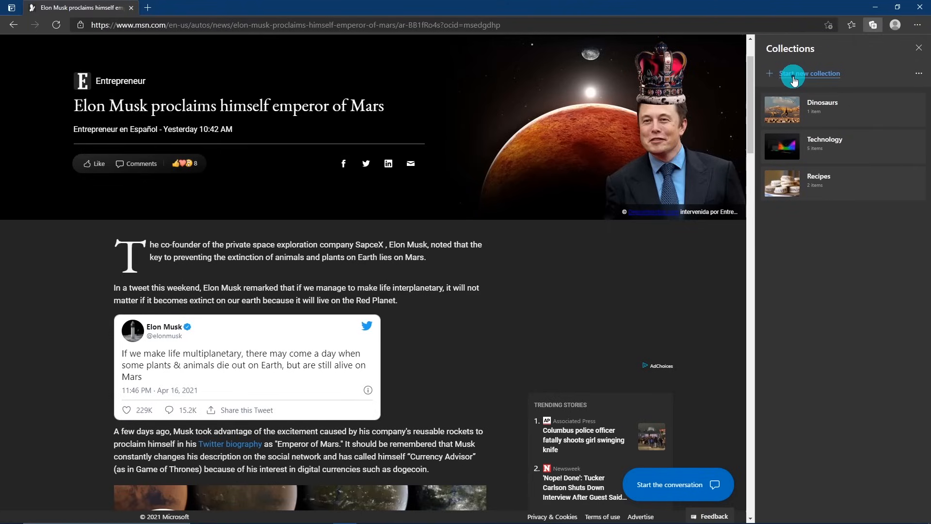
Step: Create a new collection named Sports and close the collections panel
click(810, 74)
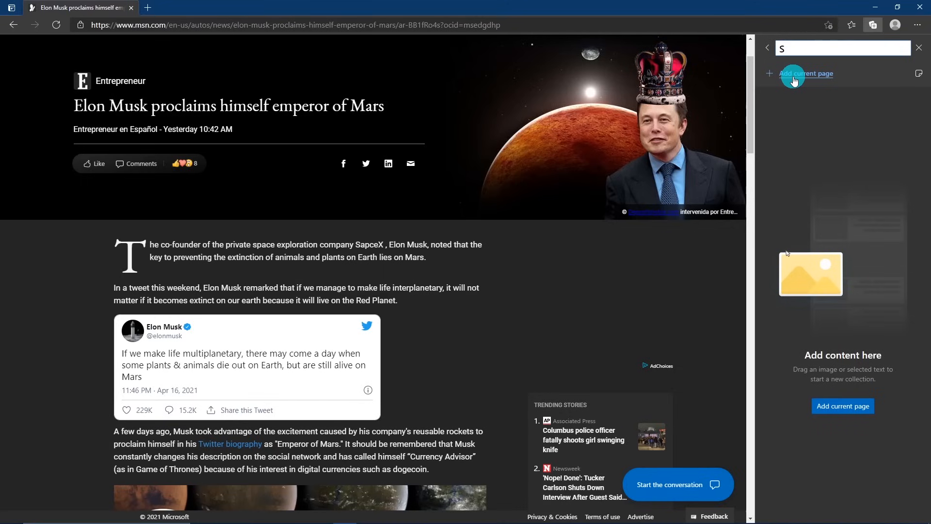
text(ports)
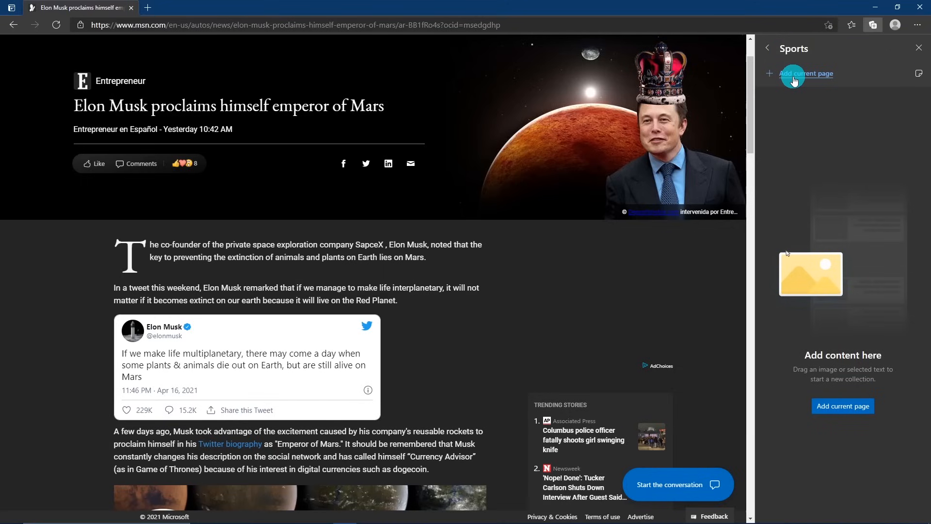
click(766, 49)
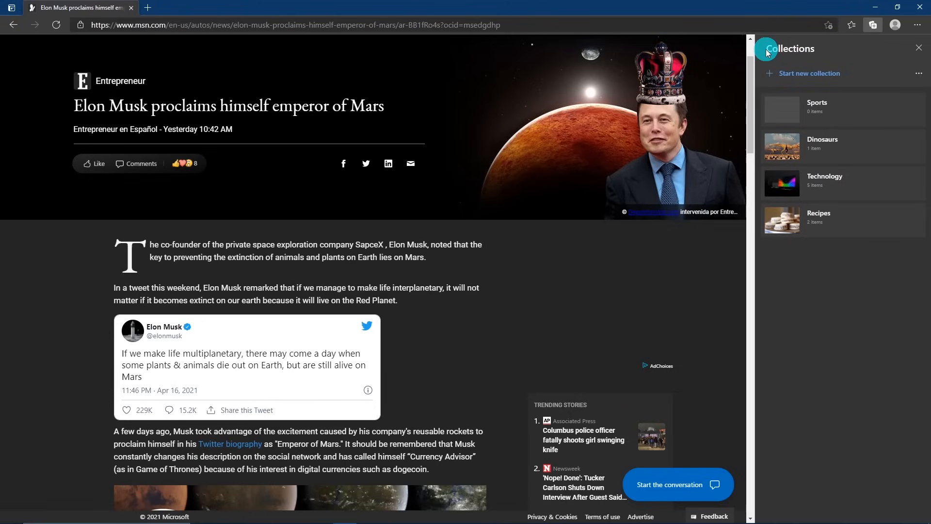
mouse_move(822, 105)
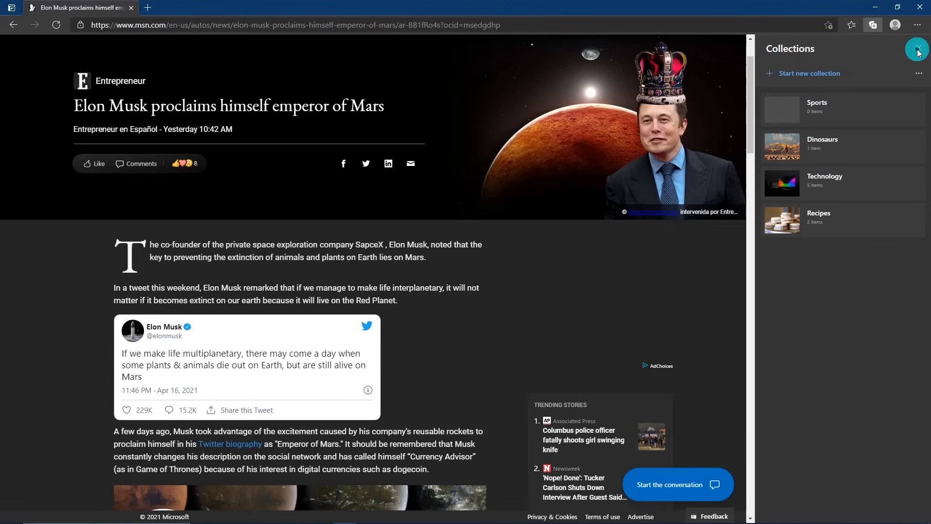
click(907, 49)
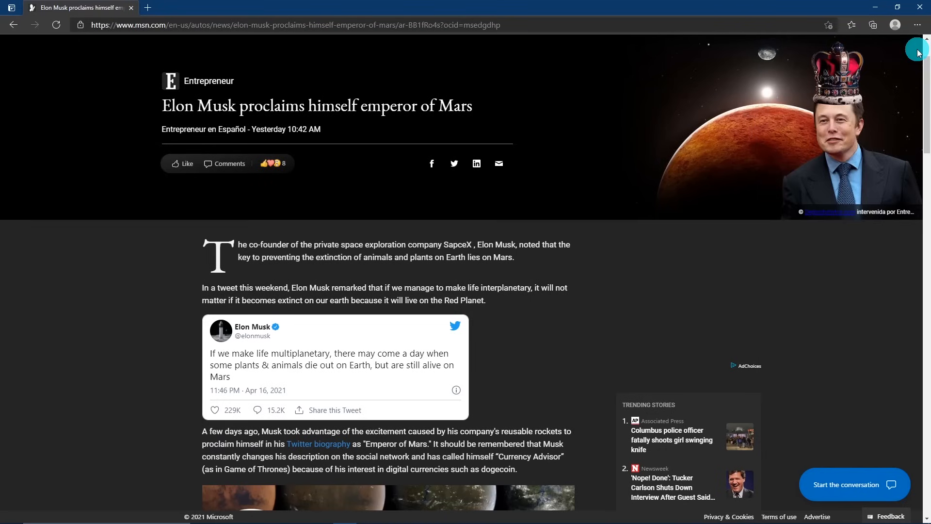
mouse_move(688, 291)
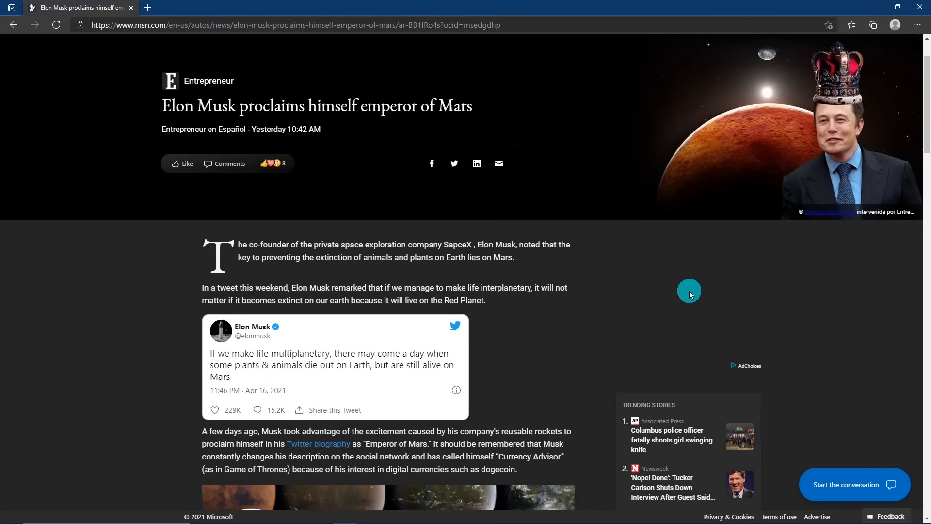
right_click(688, 291)
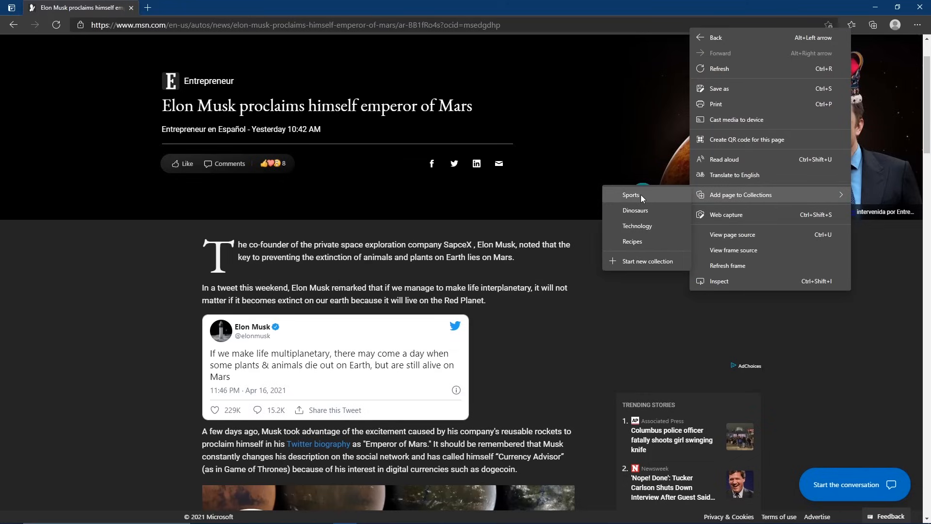
click(640, 228)
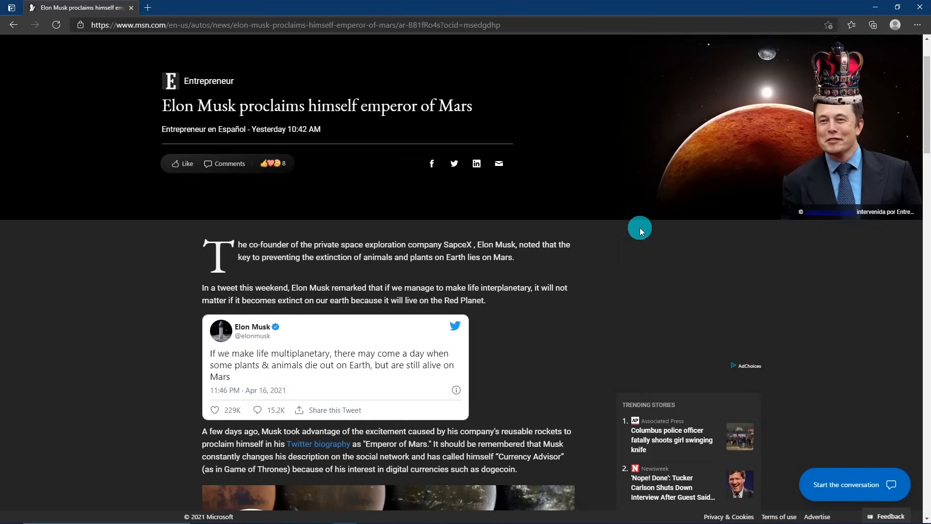
scroll(down, 3)
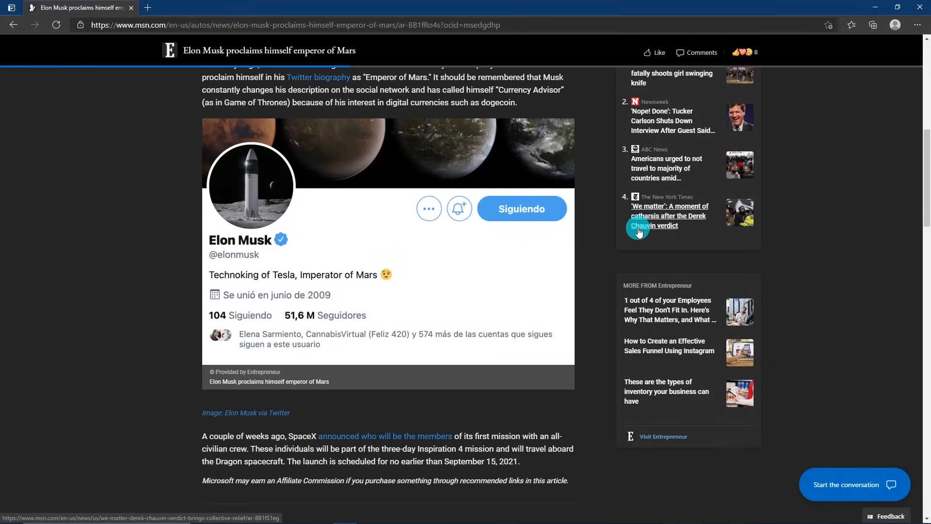
mouse_move(514, 289)
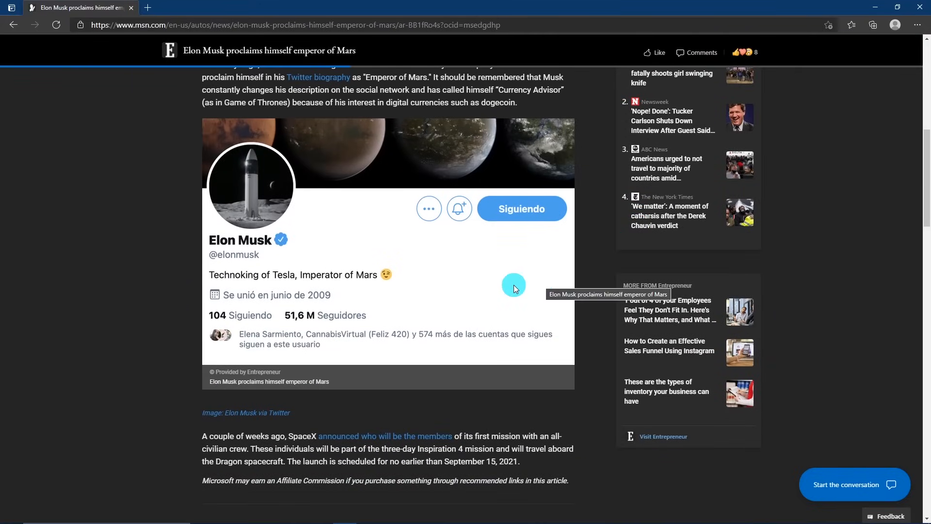
right_click(514, 285)
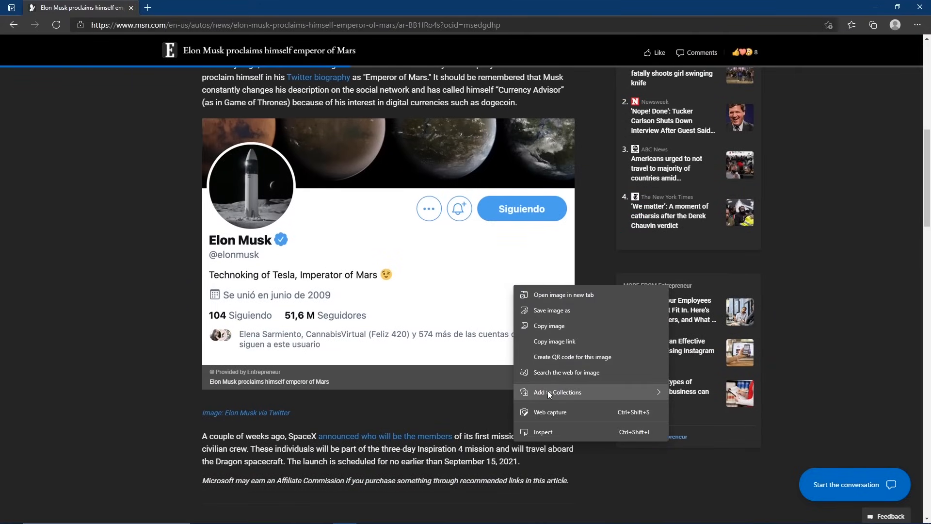
mouse_move(557, 392)
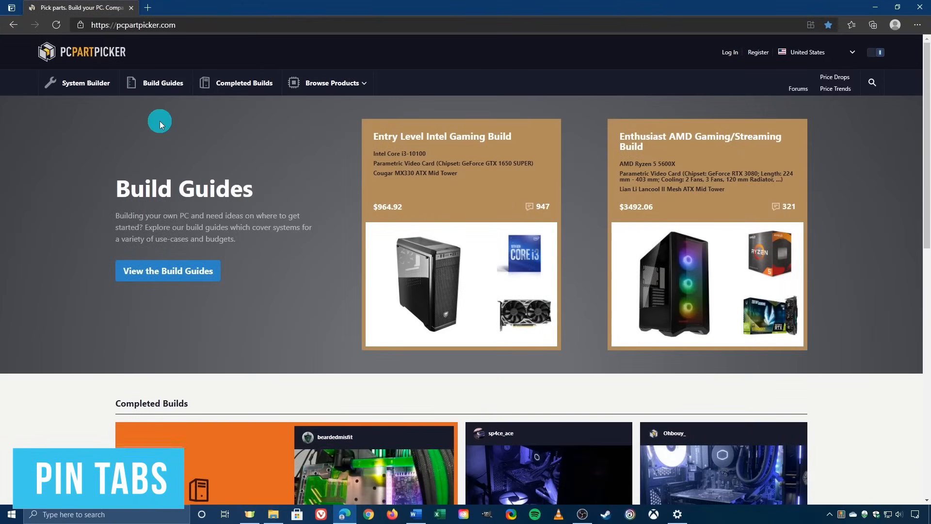
Step: Bring up the PCPartPicker tab's shortcut menu to pin the tab
right_click(107, 7)
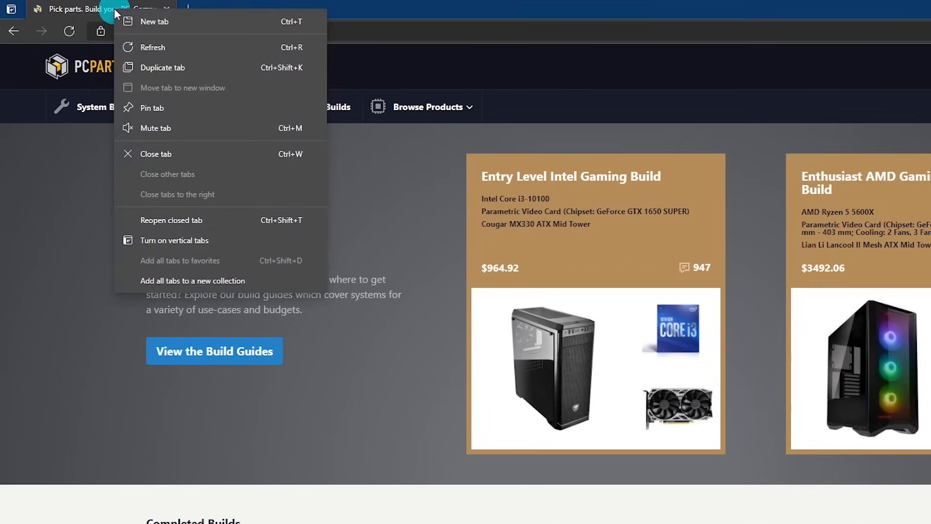
mouse_move(177, 109)
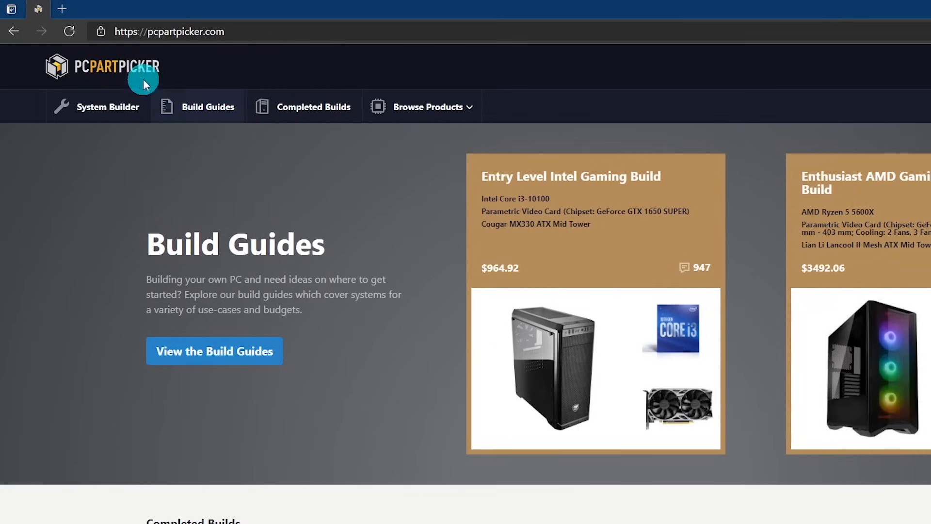
mouse_move(35, 10)
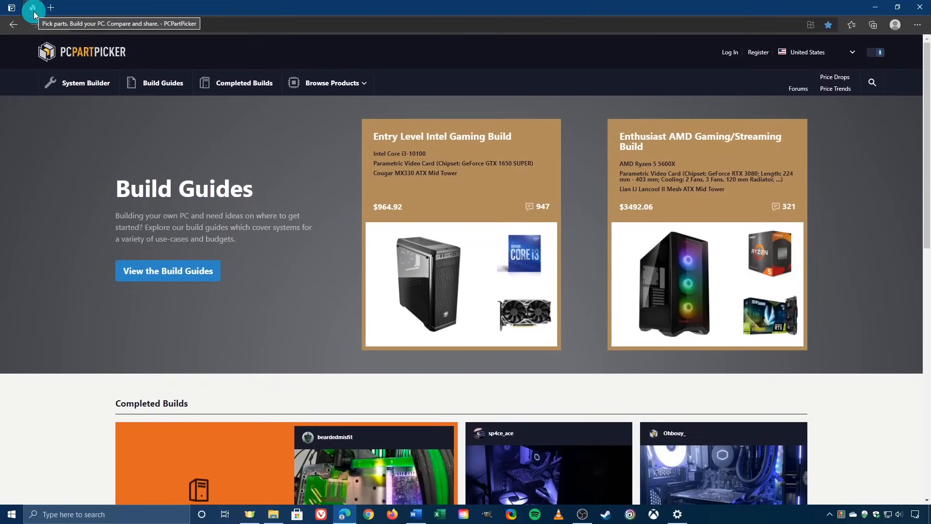
mouse_move(918, 24)
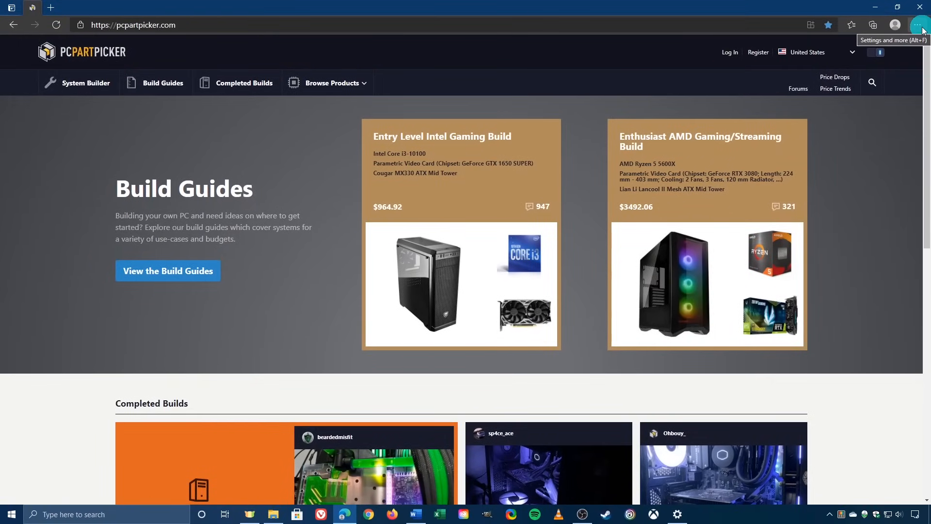
Step: Pin PCPartPicker to the taskbar via More tools and check the new taskbar icon's options
click(918, 23)
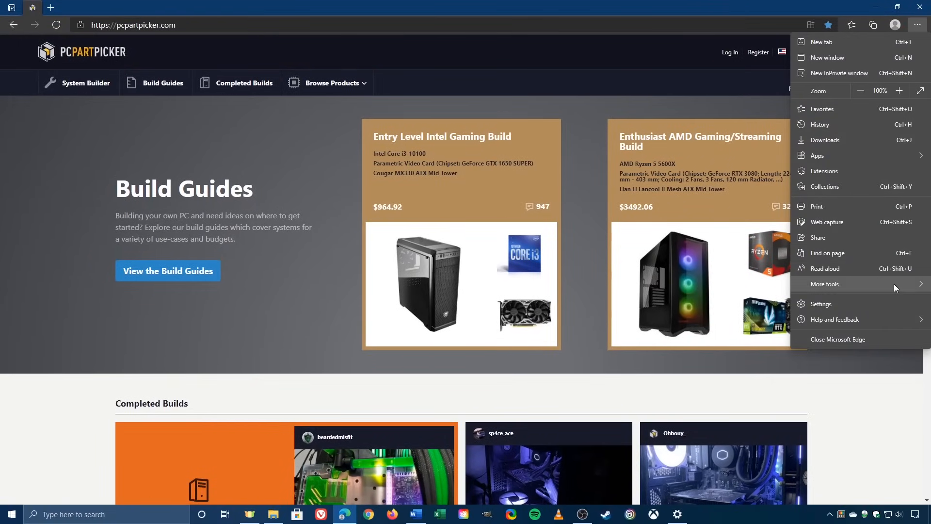
click(824, 283)
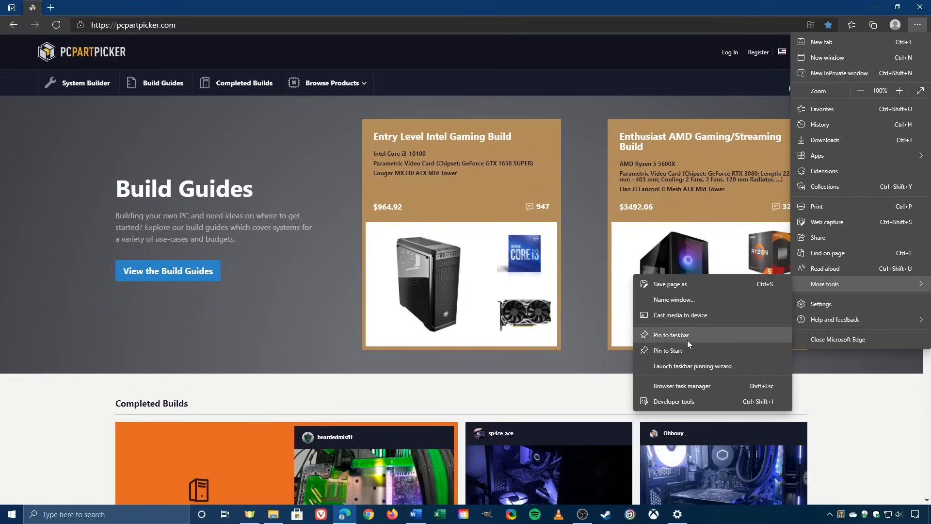
click(672, 335)
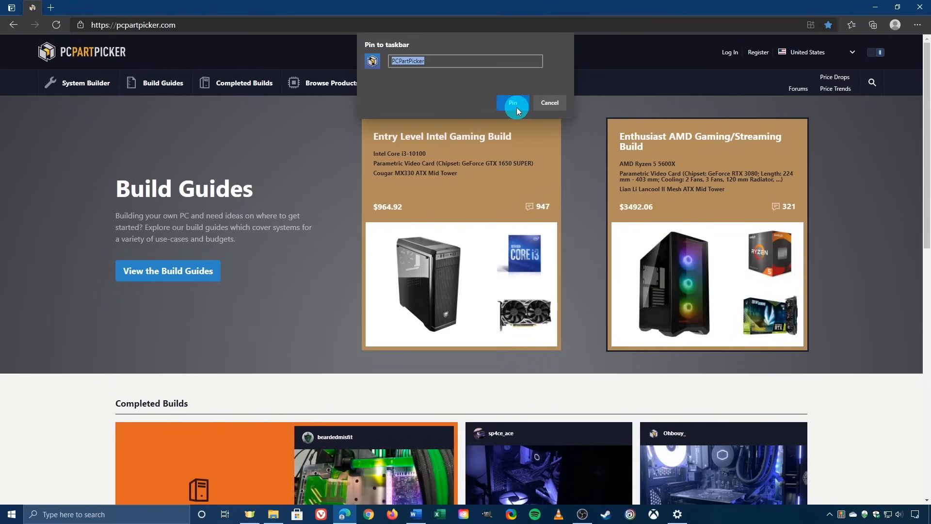
click(512, 103)
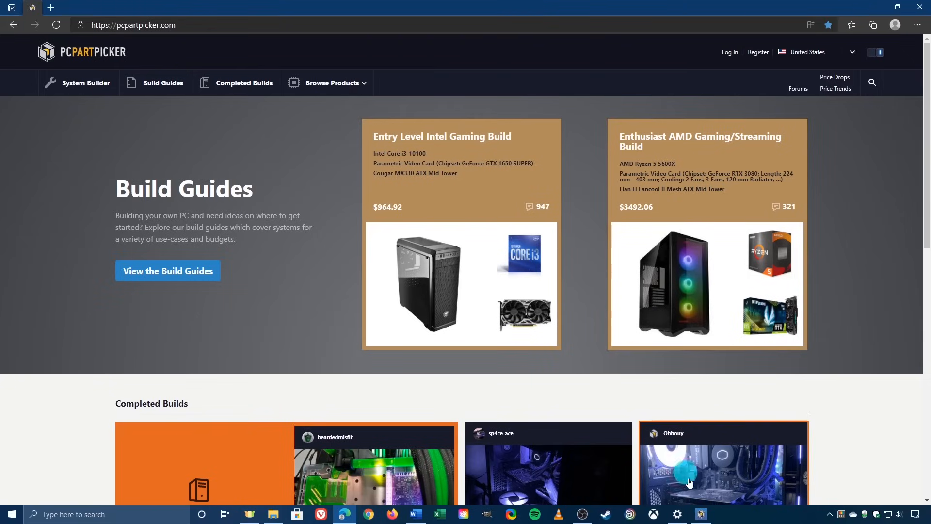
mouse_move(700, 514)
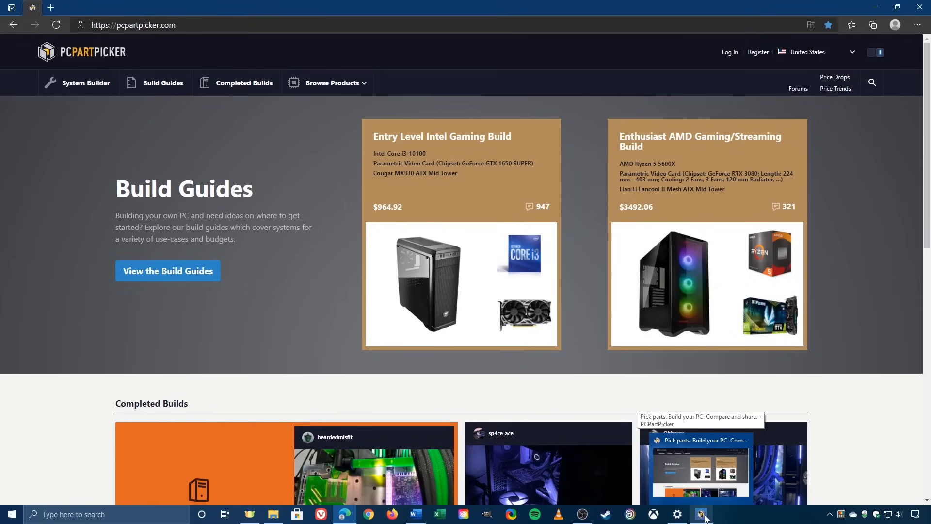
right_click(701, 515)
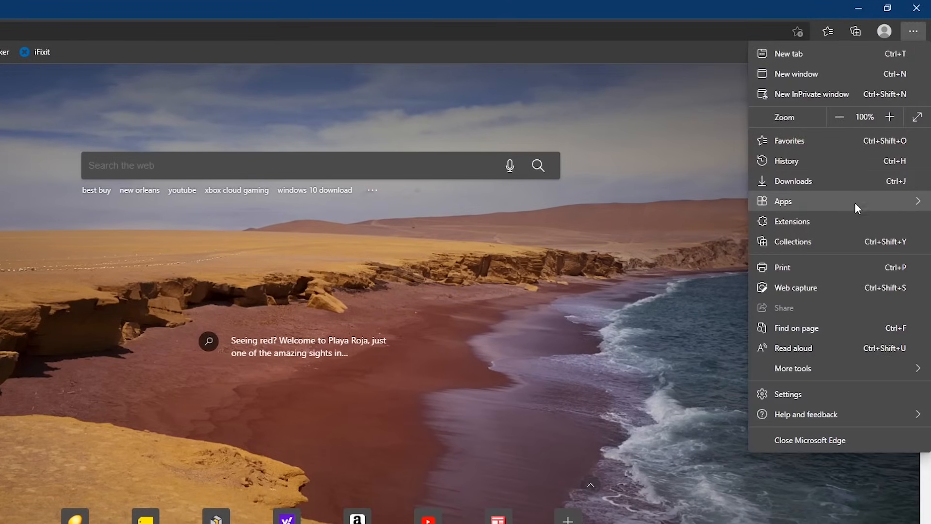
Step: Go from the installed extensions page to the Microsoft Edge Add-ons store
click(791, 221)
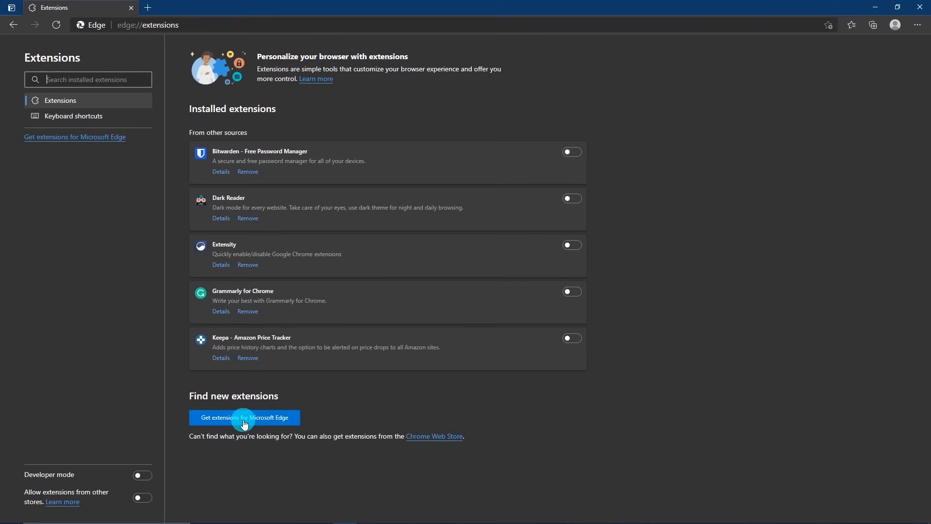
click(245, 417)
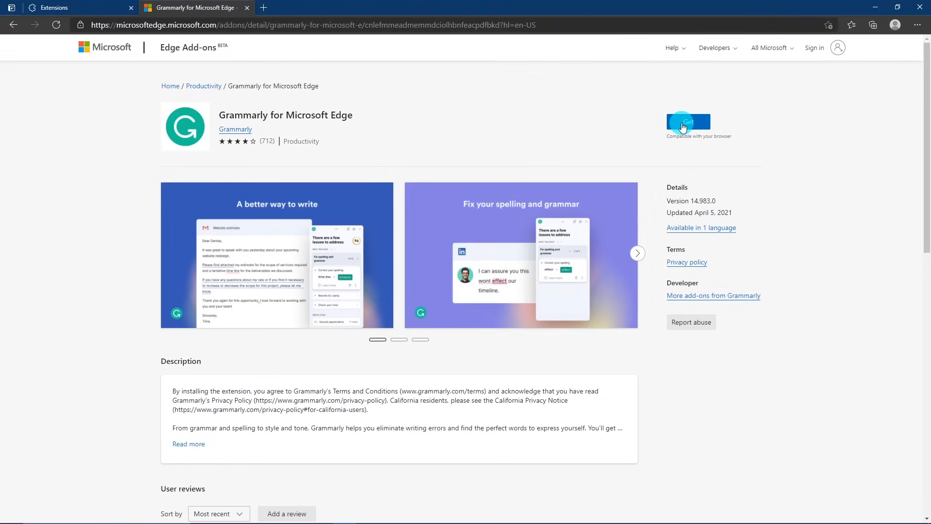
mouse_move(245, 7)
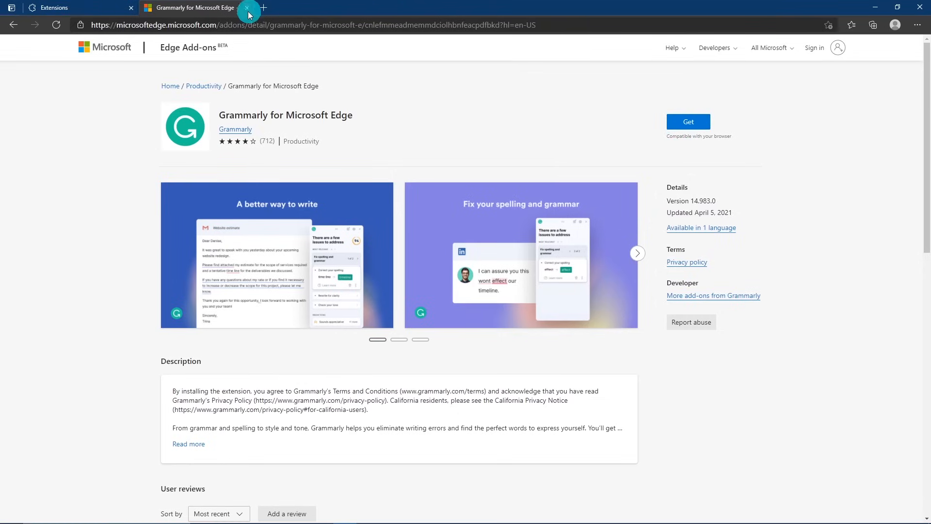
Step: Allow extensions from other stores, confirm it, and browse the Chrome Web Store catalogue
click(246, 8)
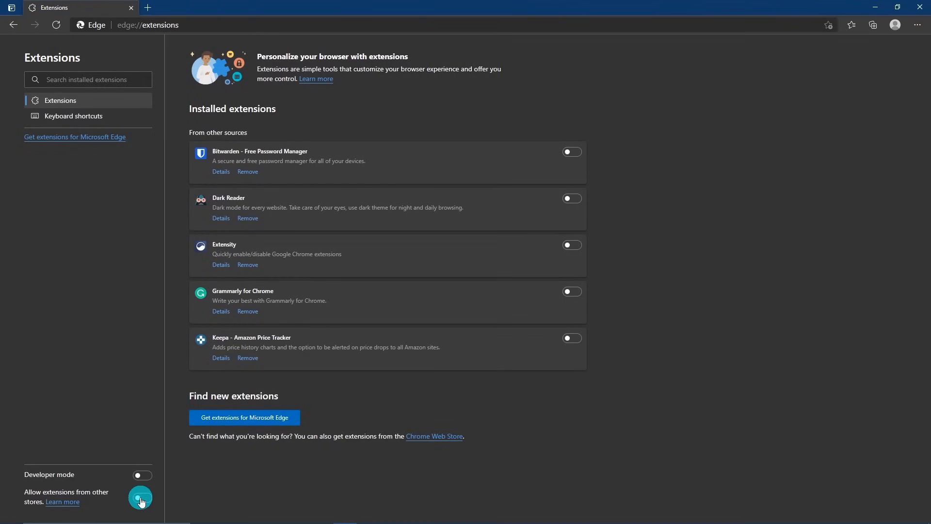
click(139, 499)
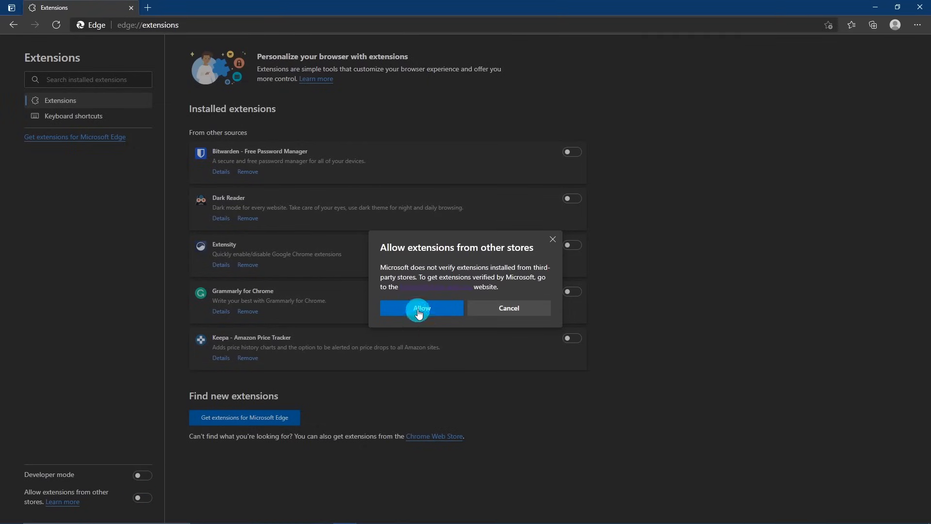
click(421, 308)
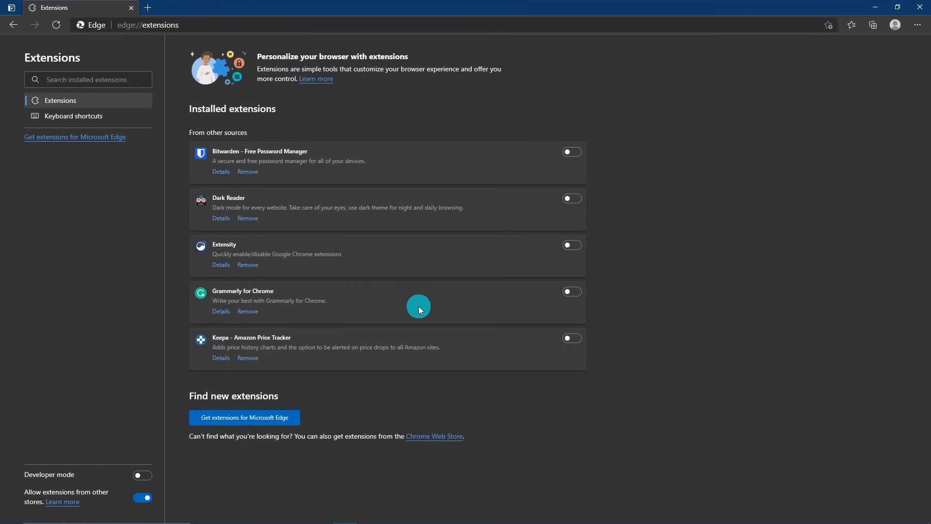
mouse_move(413, 334)
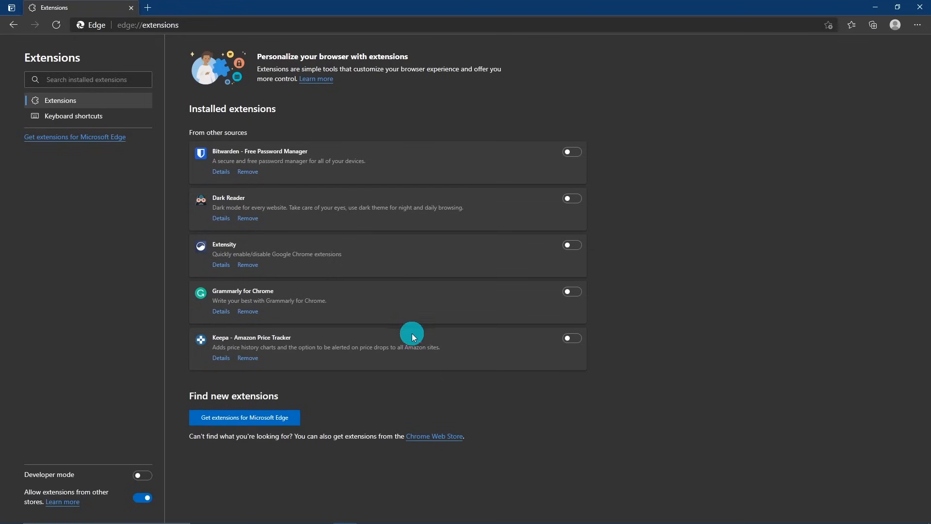
mouse_move(435, 439)
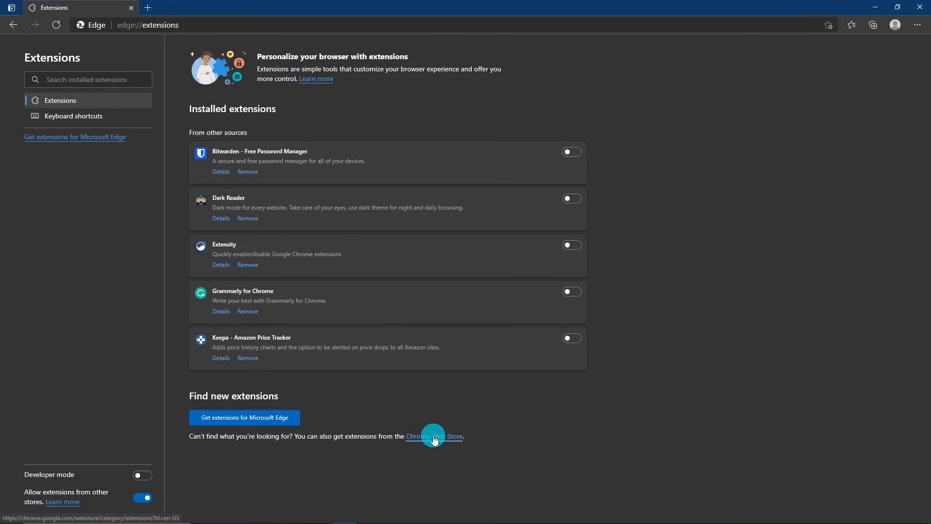
click(435, 437)
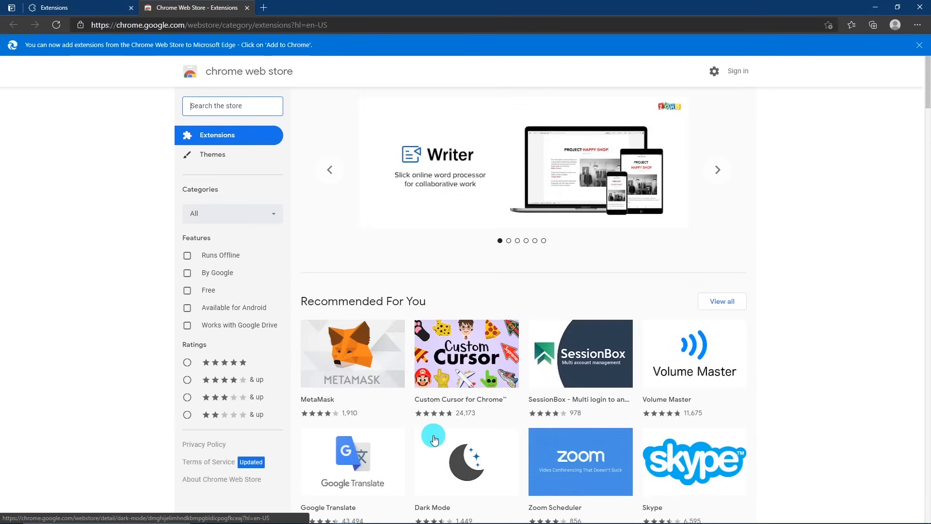
scroll(down, 3)
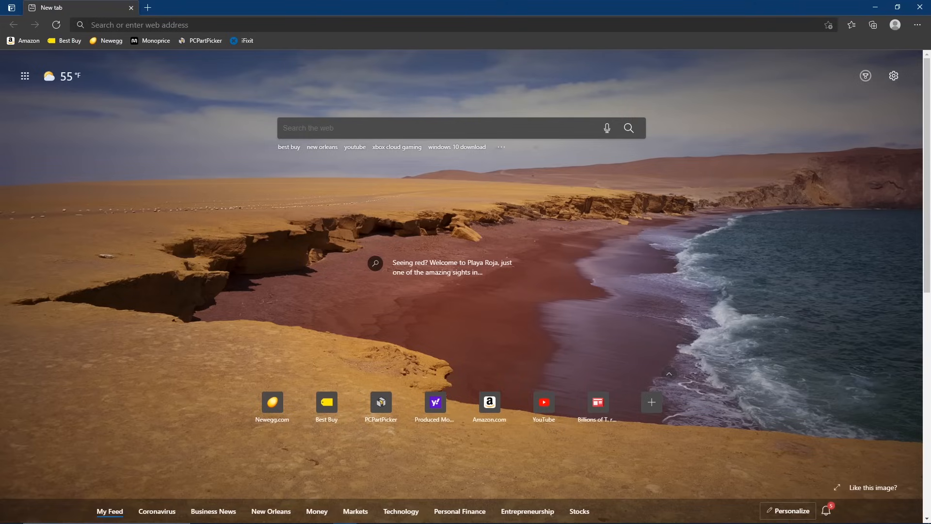
Step: Reach the System page of Edge settings
click(918, 25)
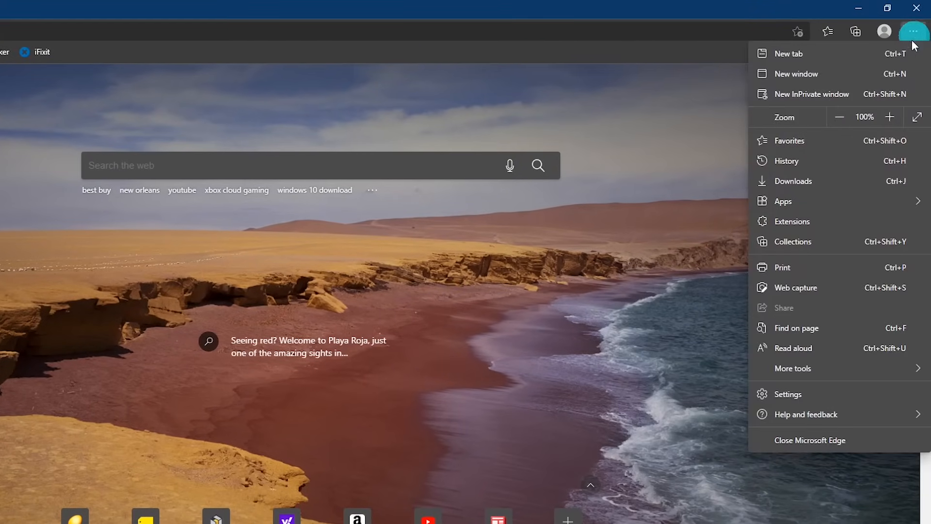
click(788, 393)
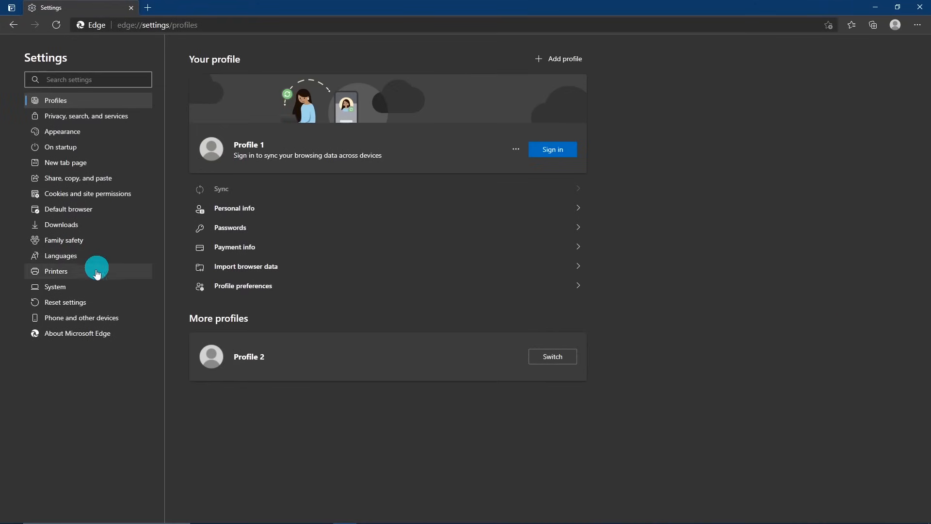
click(55, 286)
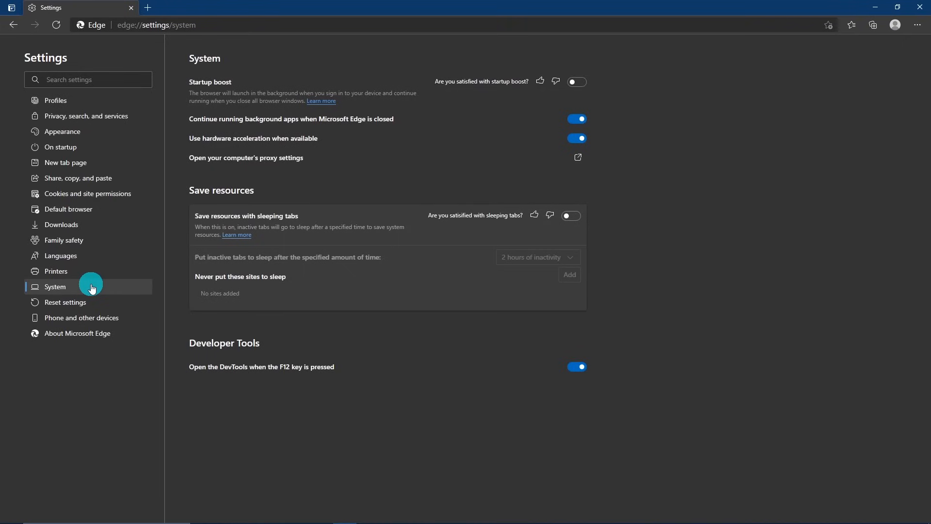
mouse_move(236, 211)
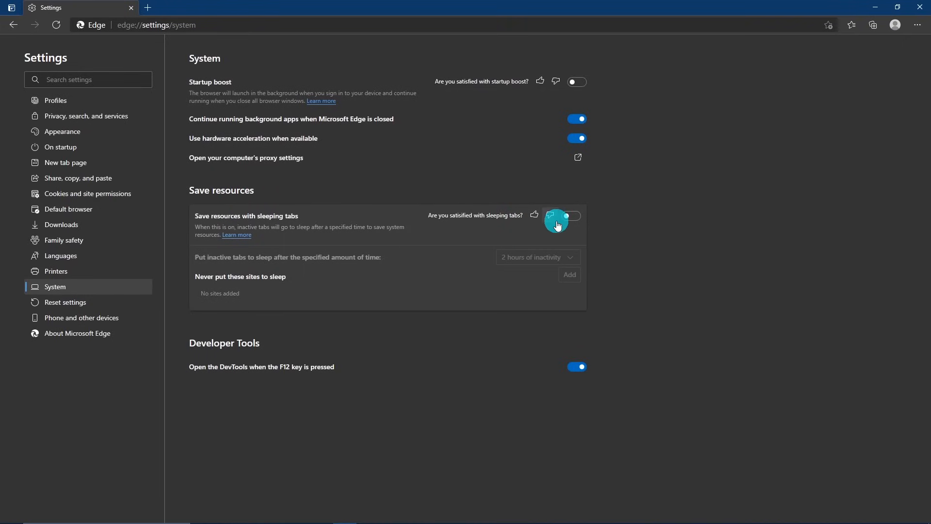
Step: Enable sleeping tabs and set inactive tabs to sleep after 30 minutes
click(572, 215)
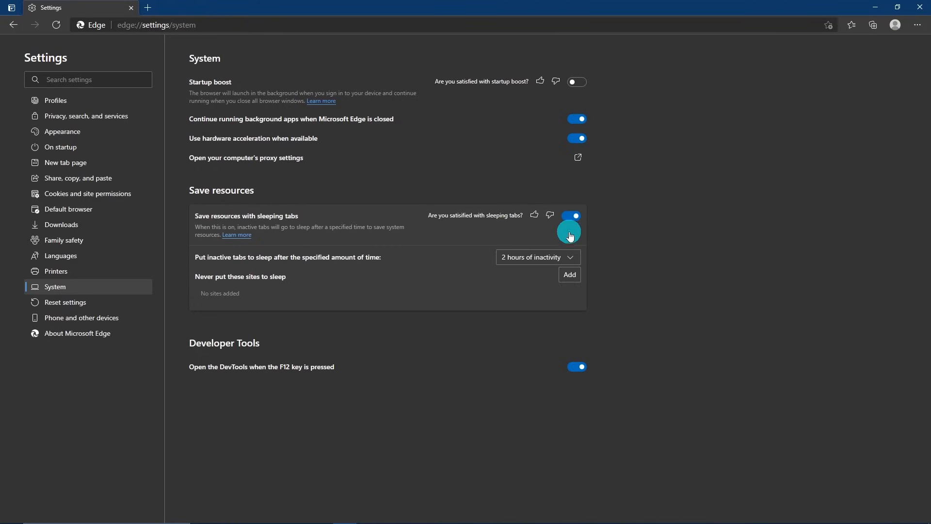
click(537, 257)
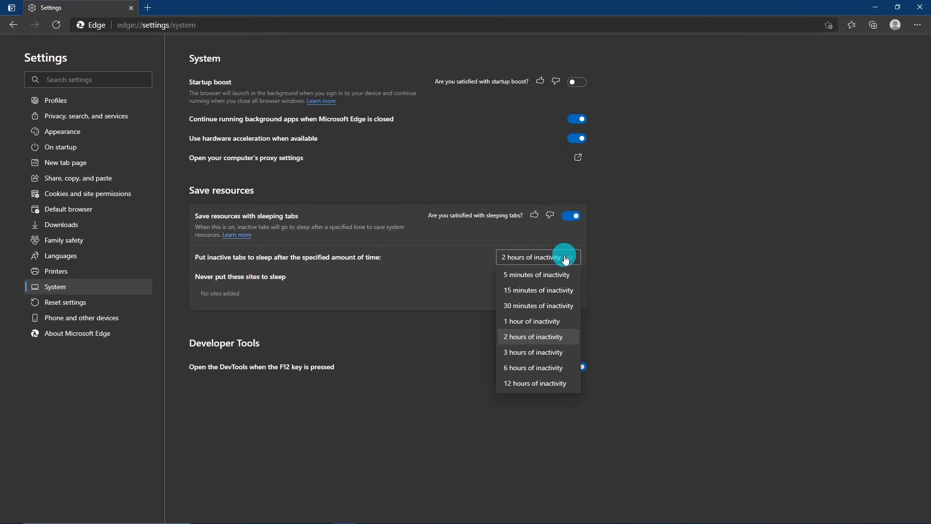
mouse_move(565, 268)
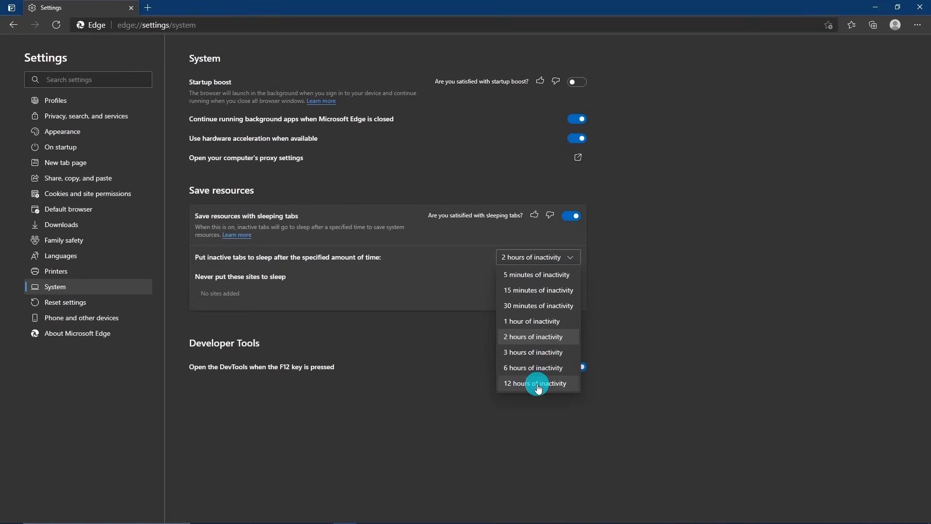
mouse_move(546, 330)
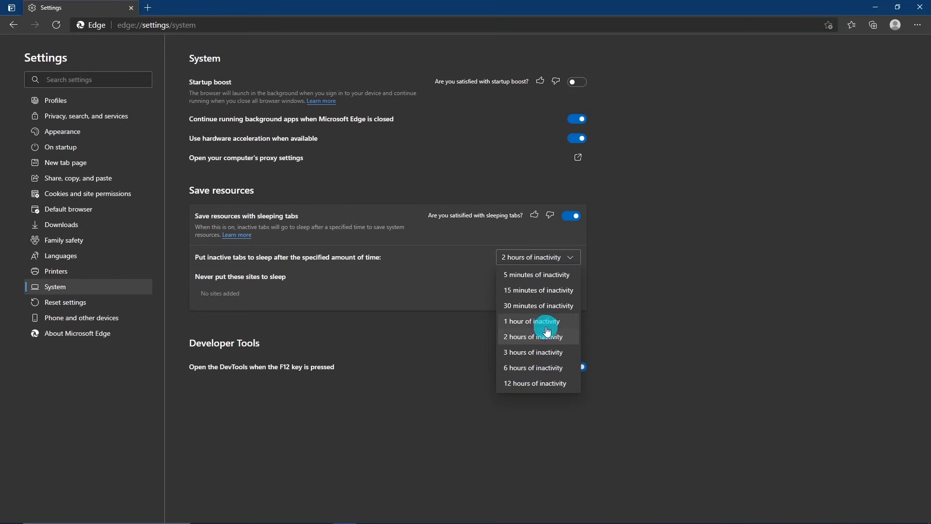
click(537, 306)
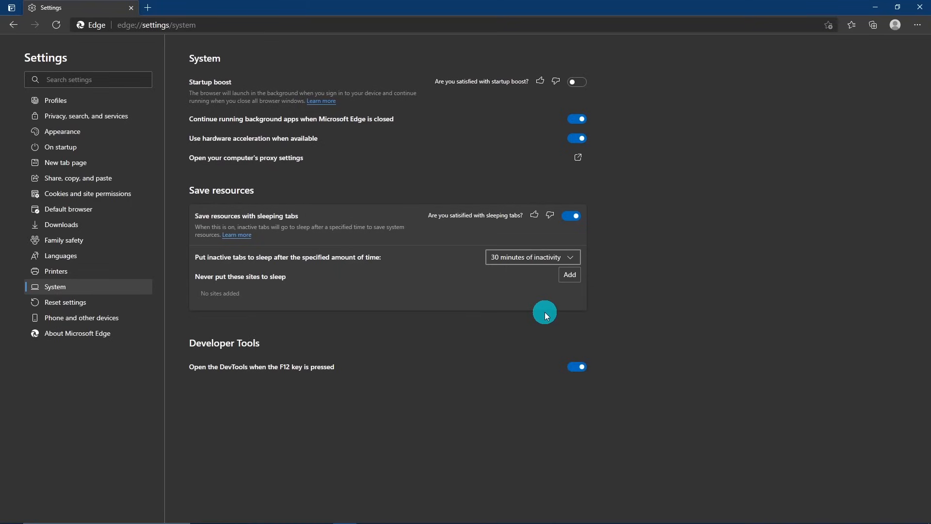
click(149, 8)
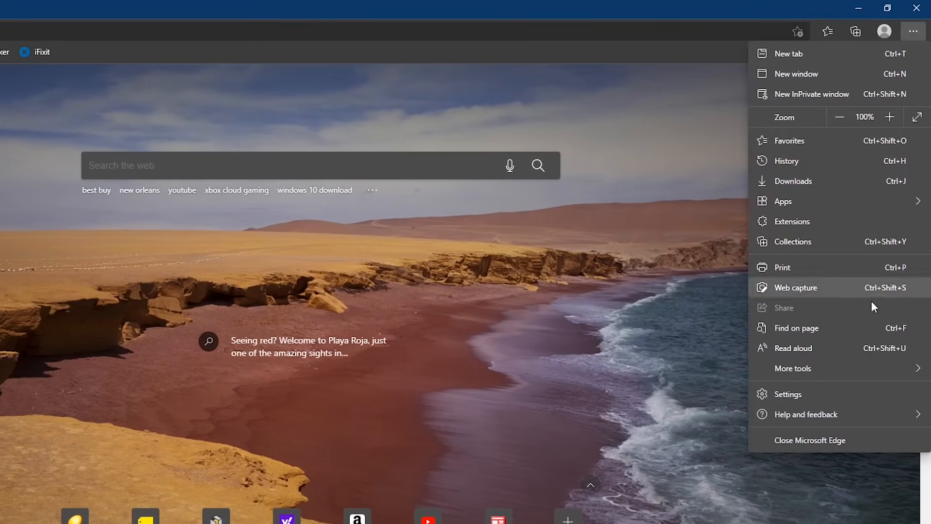
Step: Show Edge settings on the profile page for Profile 1
click(787, 393)
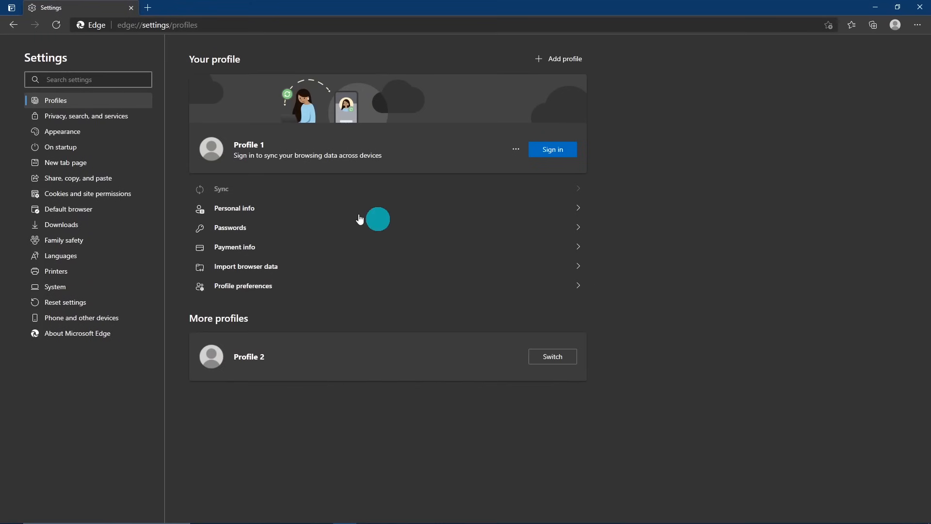
mouse_move(98, 120)
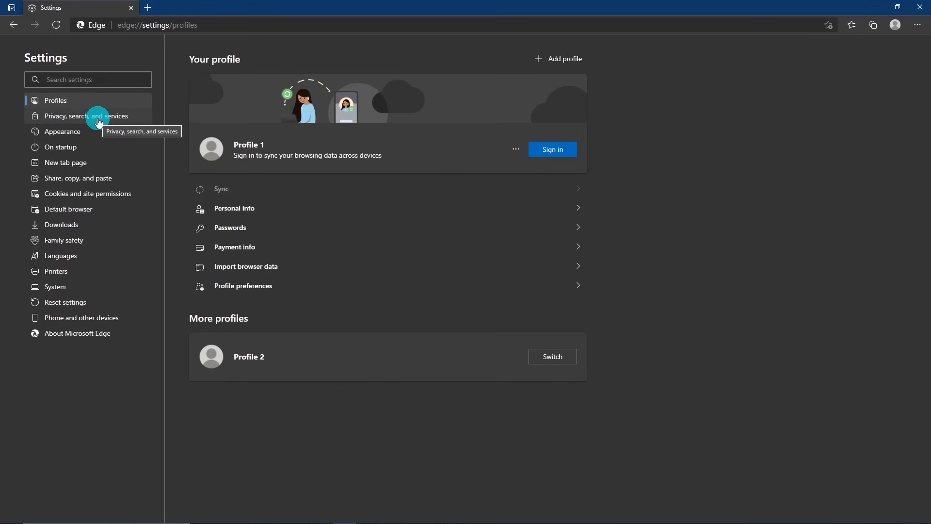
Step: Turn on secure DNS lookups in Privacy, search, and services
click(85, 116)
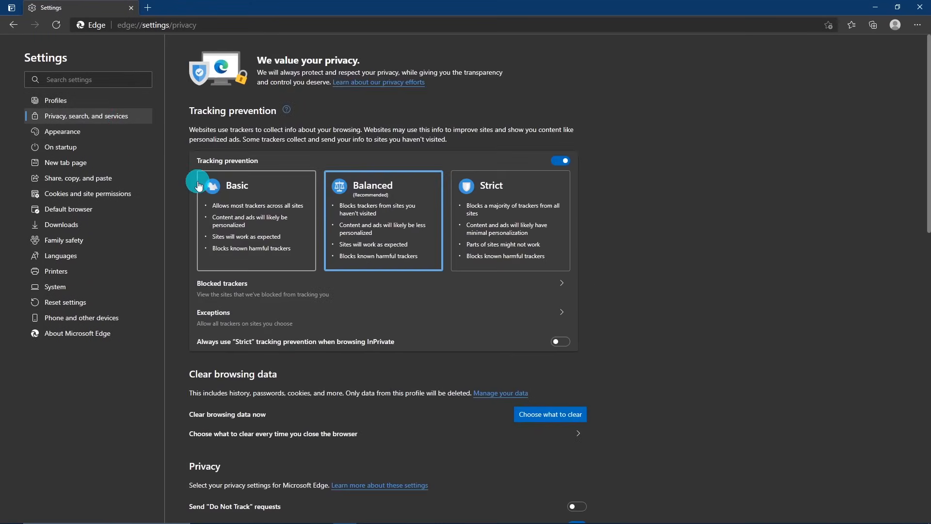
scroll(down, 3)
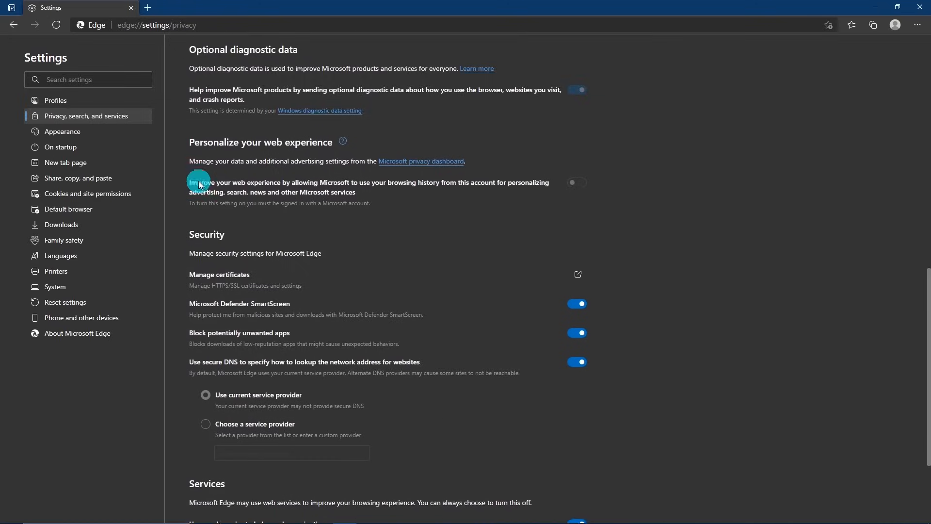
scroll(down, 3)
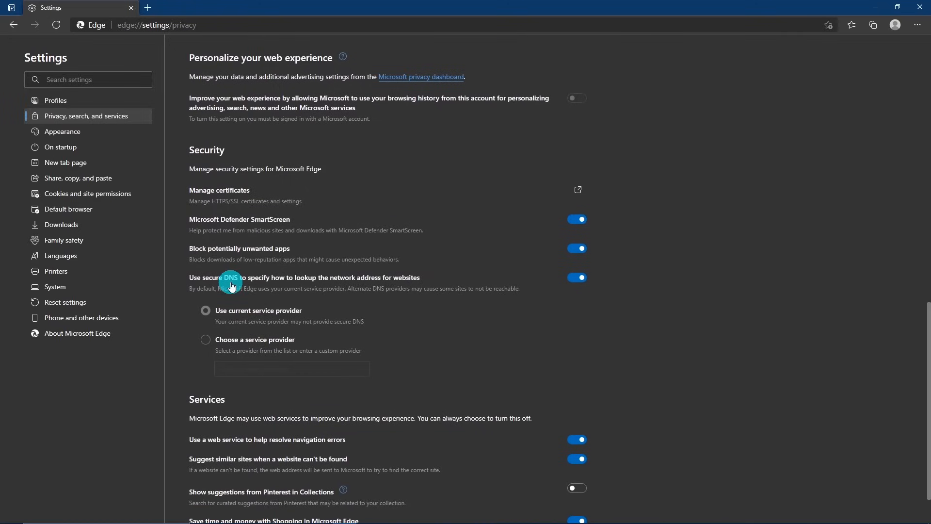
mouse_move(319, 286)
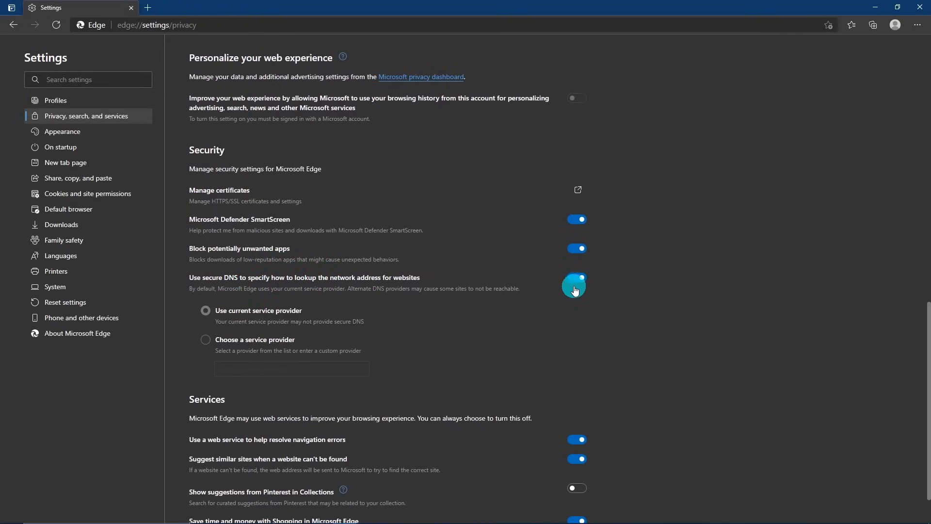
click(577, 277)
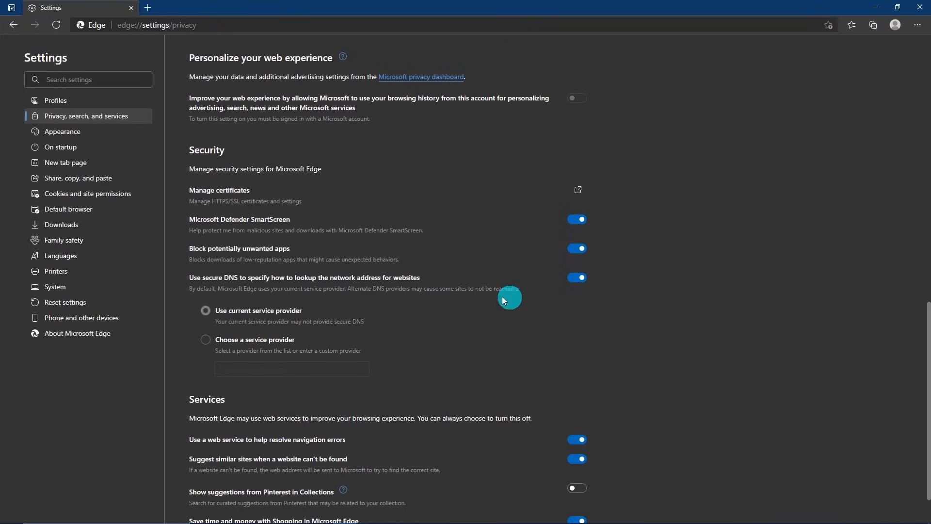
mouse_move(206, 345)
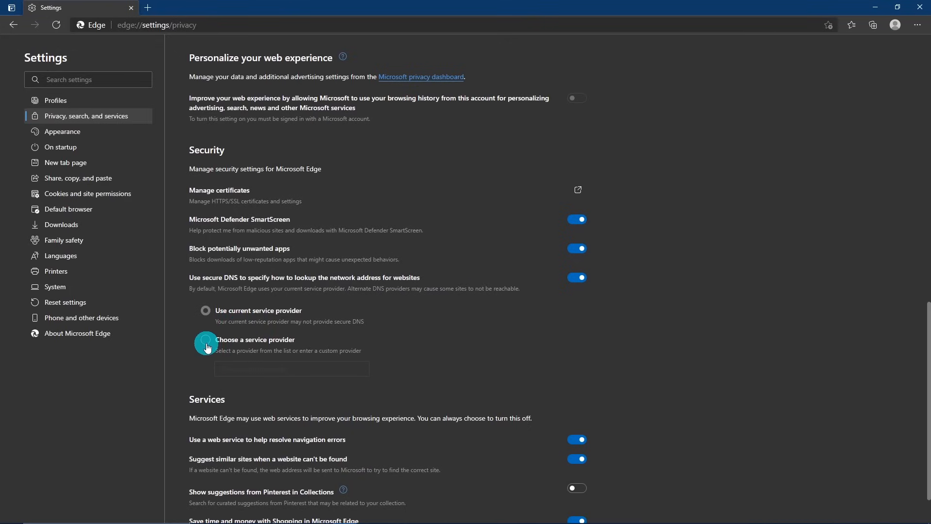
Step: Choose a service provider and select Cloudflare (1.1.1.1) for secure DNS
click(206, 339)
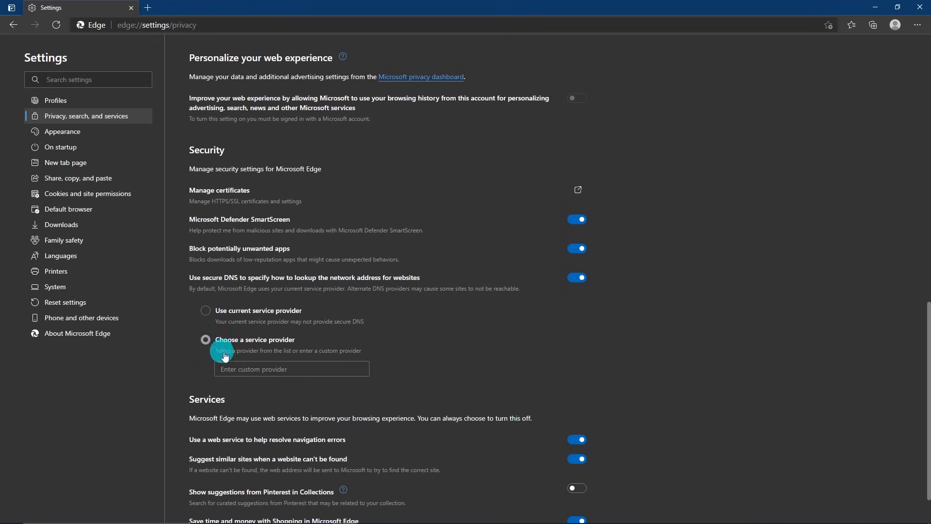
click(291, 368)
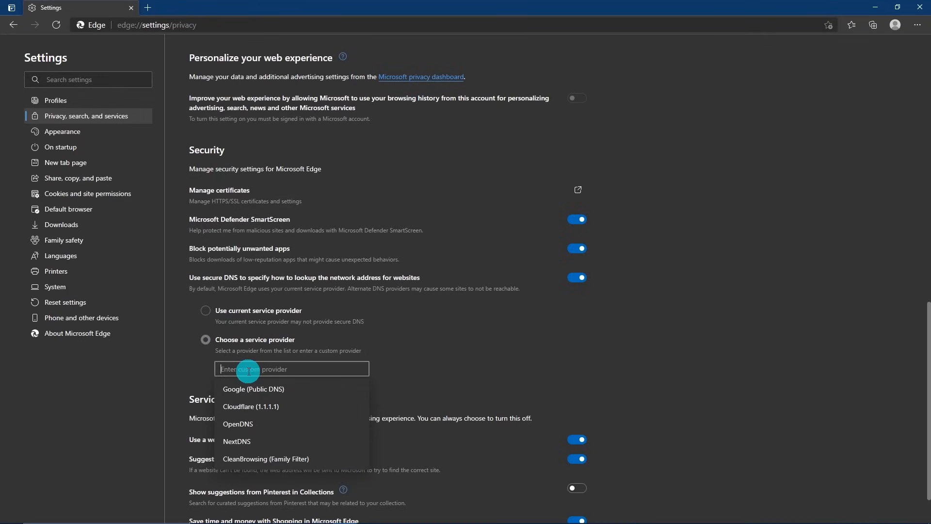
mouse_move(248, 409)
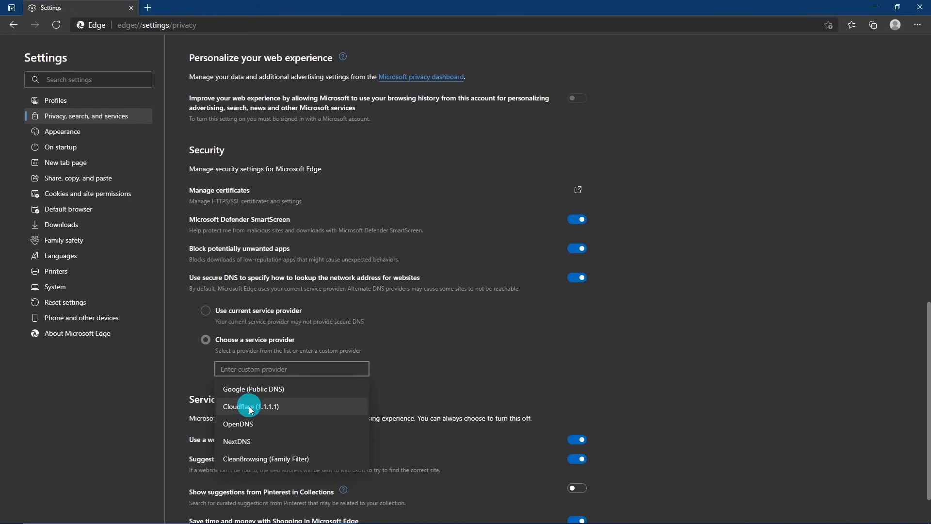
click(251, 406)
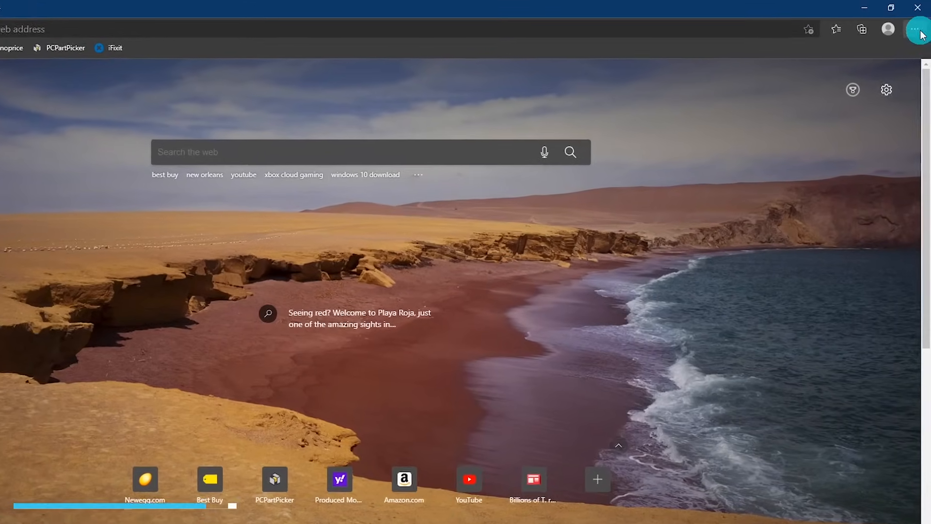
Step: Reach the Appearance page of Edge settings
click(919, 29)
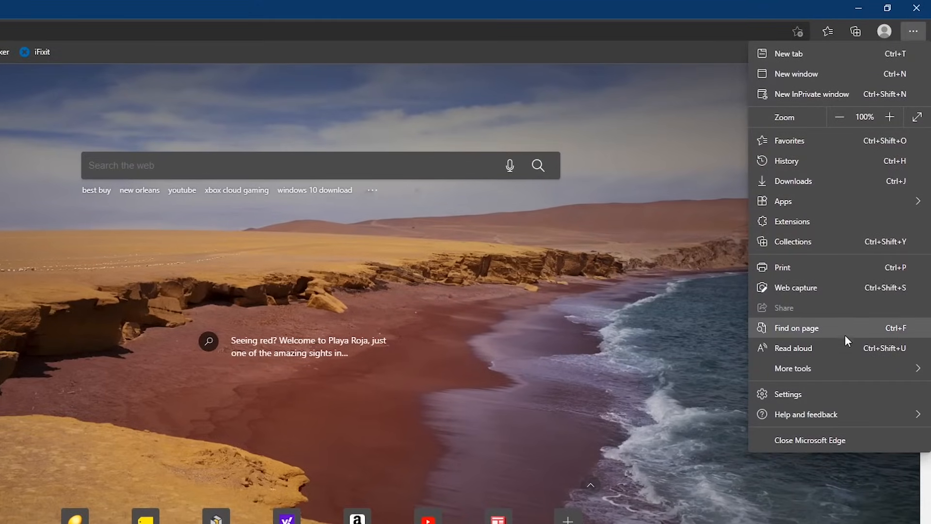
click(787, 394)
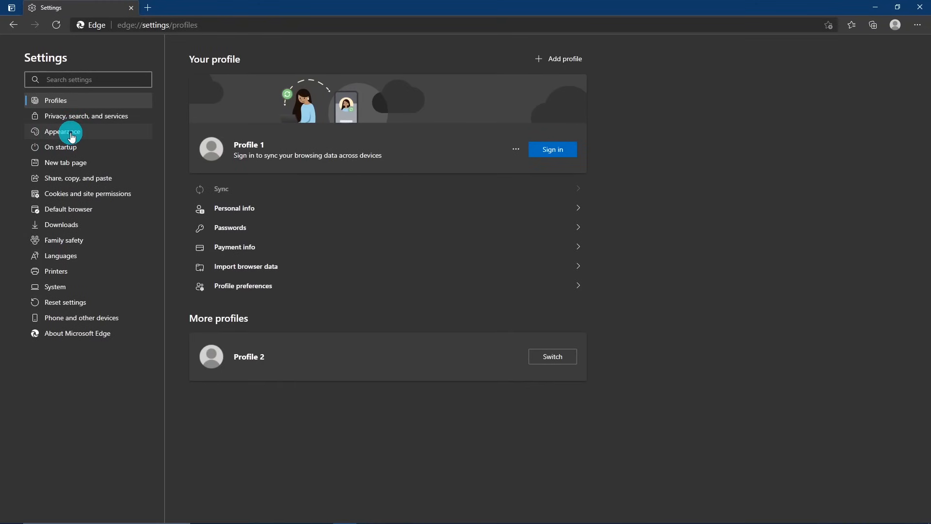
click(67, 132)
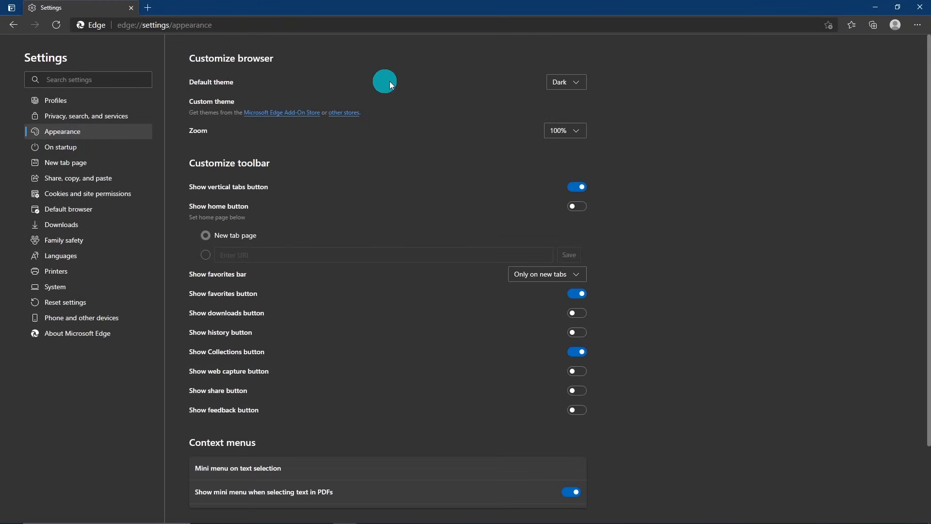
Step: Switch the default theme from Dark to Light and review the theme choices again
click(567, 81)
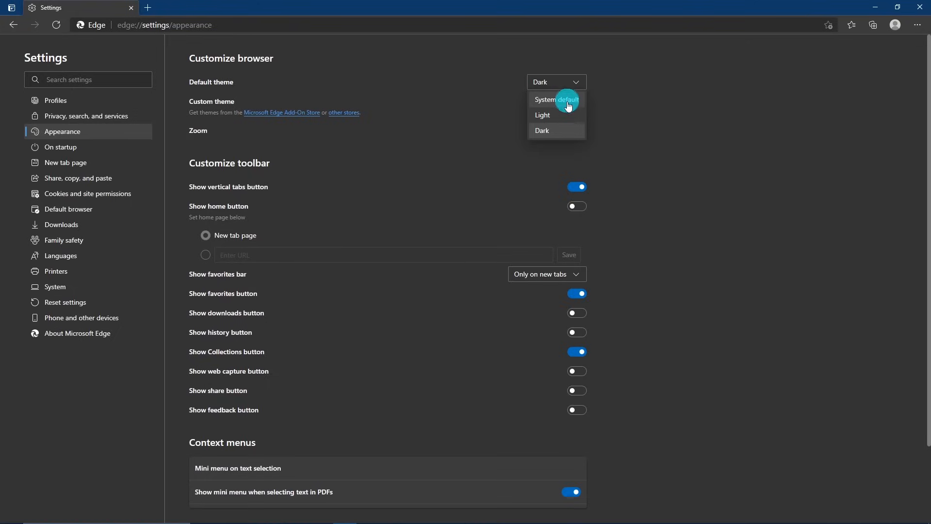
click(543, 115)
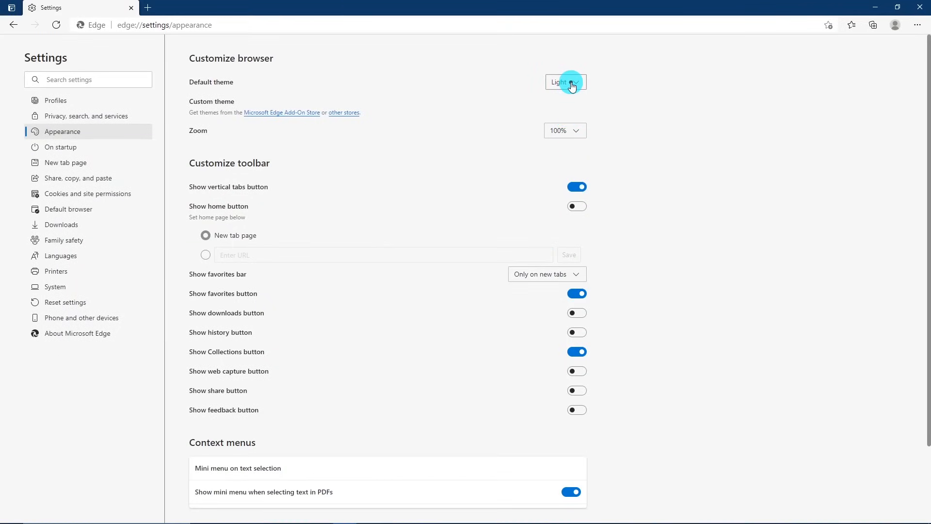
click(571, 81)
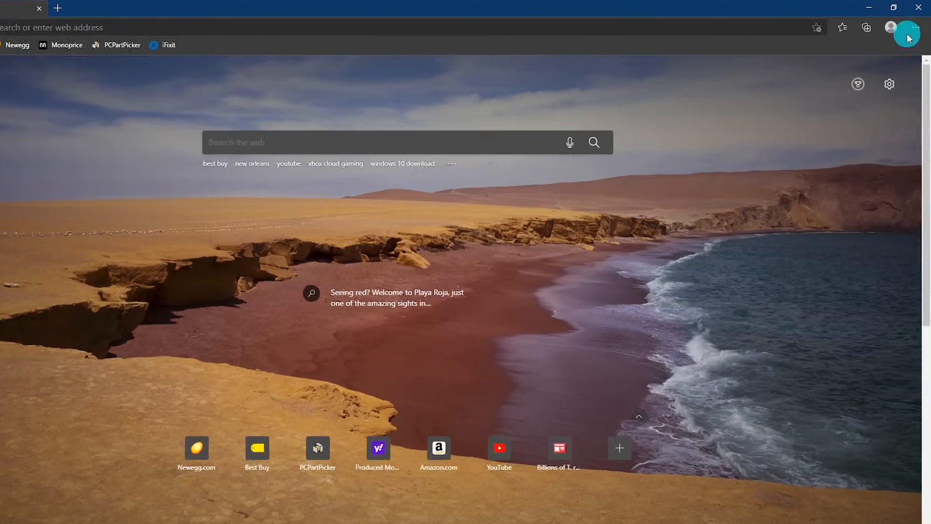
Step: Return to Privacy, search, and services and scroll to the Security section
click(914, 30)
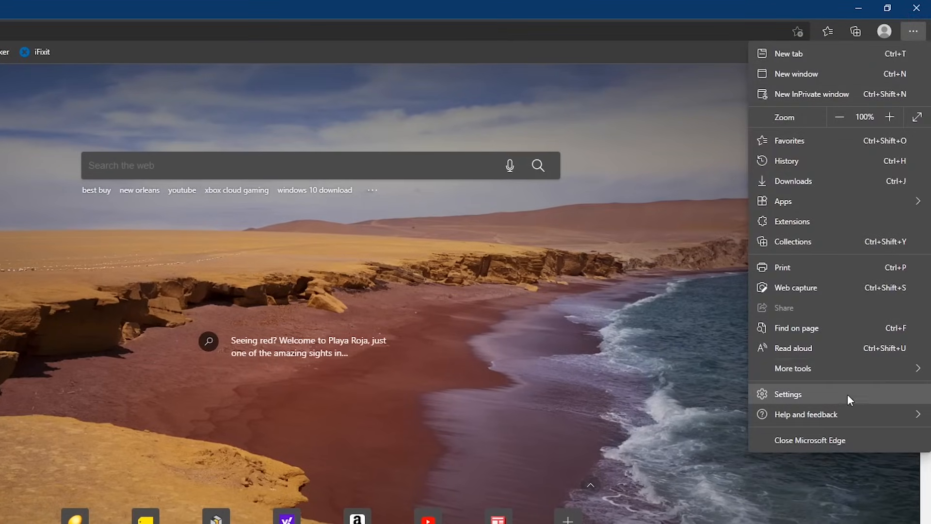
click(787, 394)
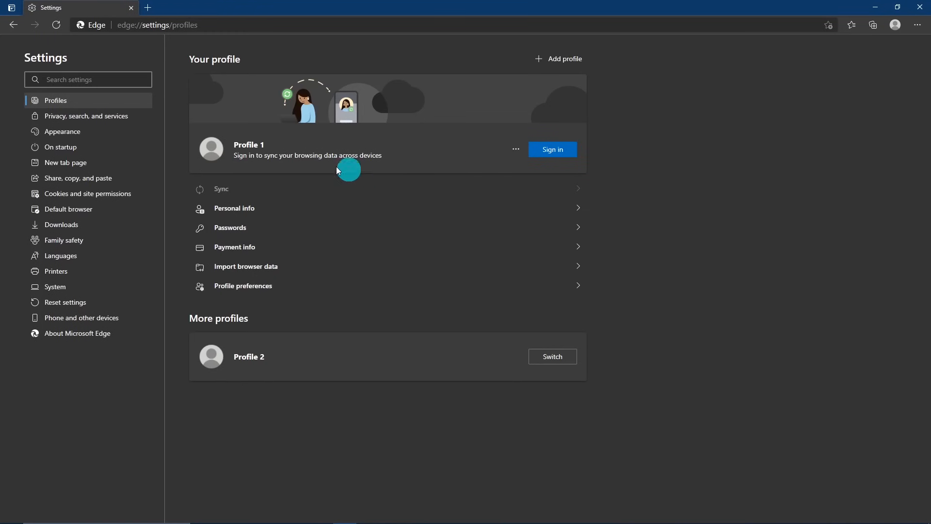
click(85, 117)
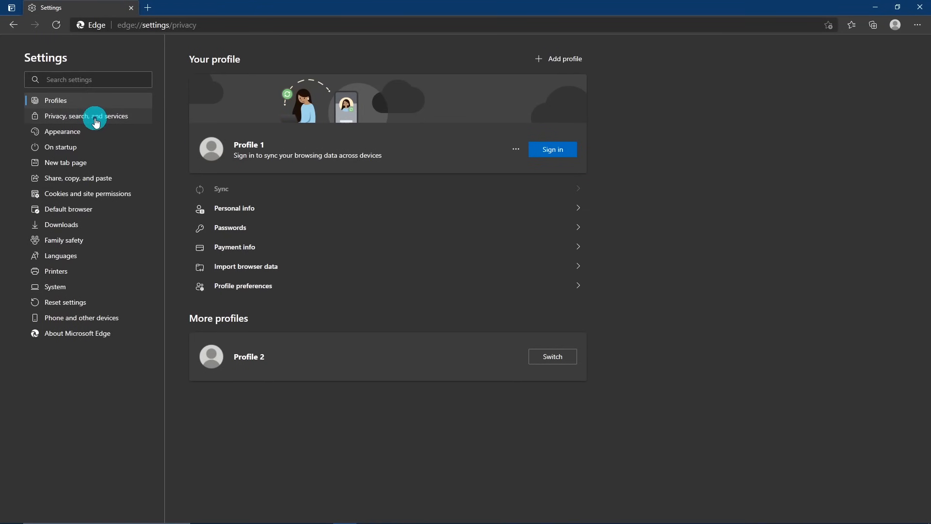
click(86, 116)
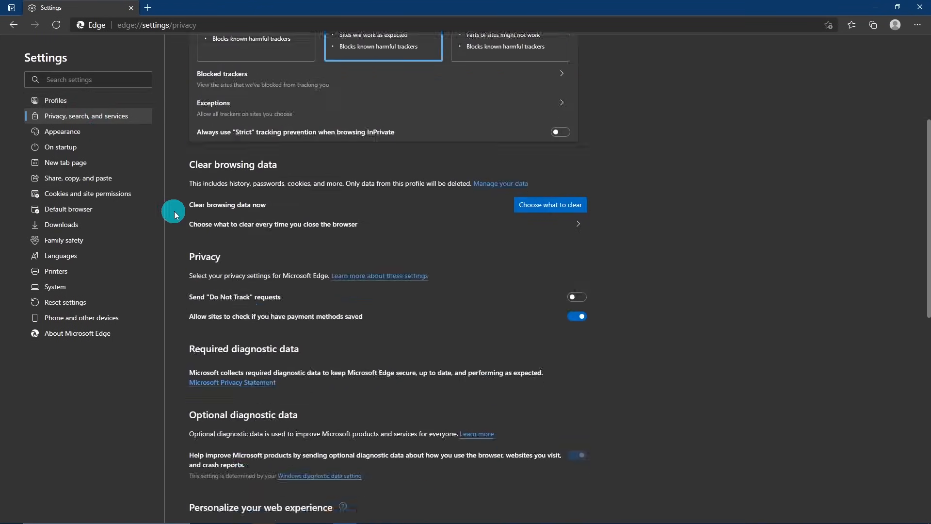
scroll(down, 3)
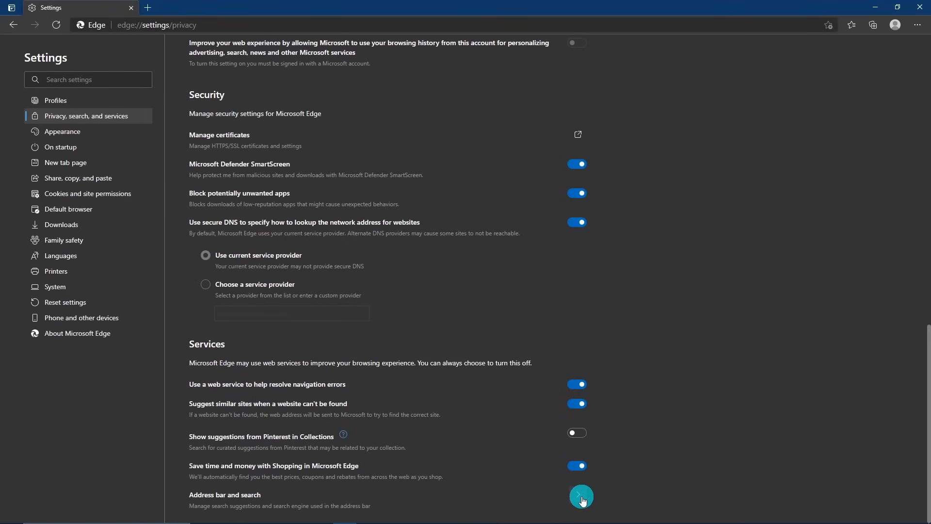
Step: Set the address-bar search engine to DuckDuckGo
click(579, 497)
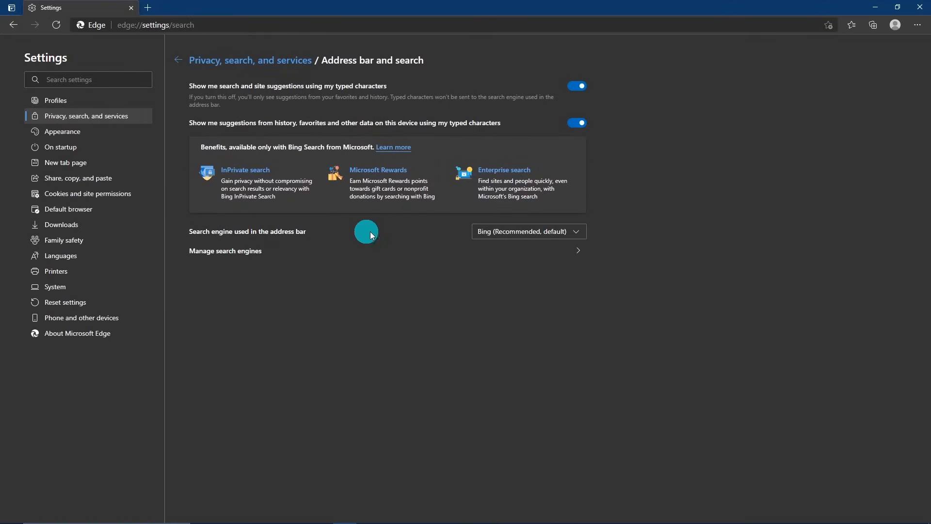
mouse_move(512, 237)
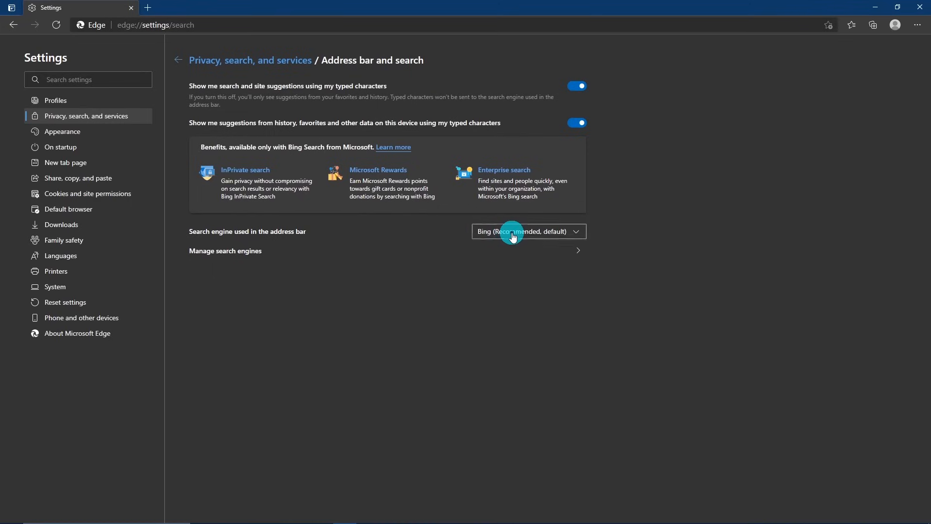
click(529, 231)
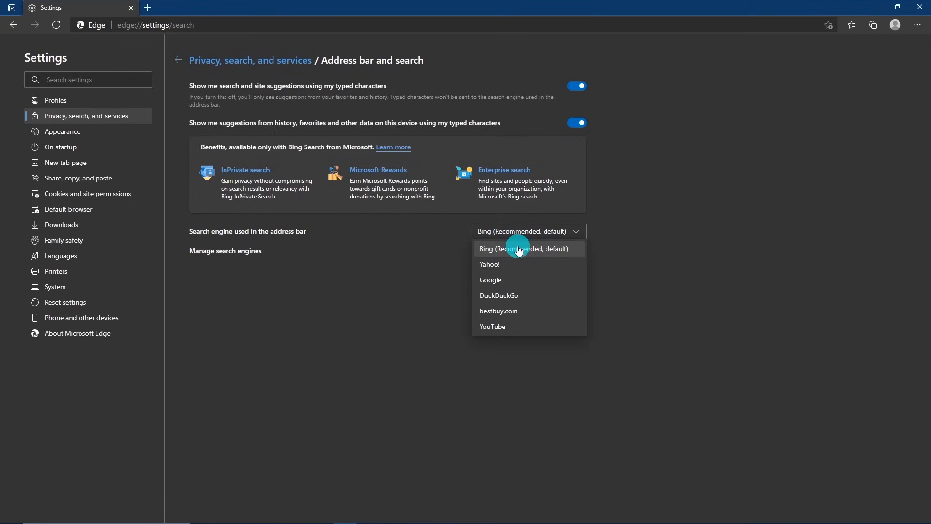
click(498, 295)
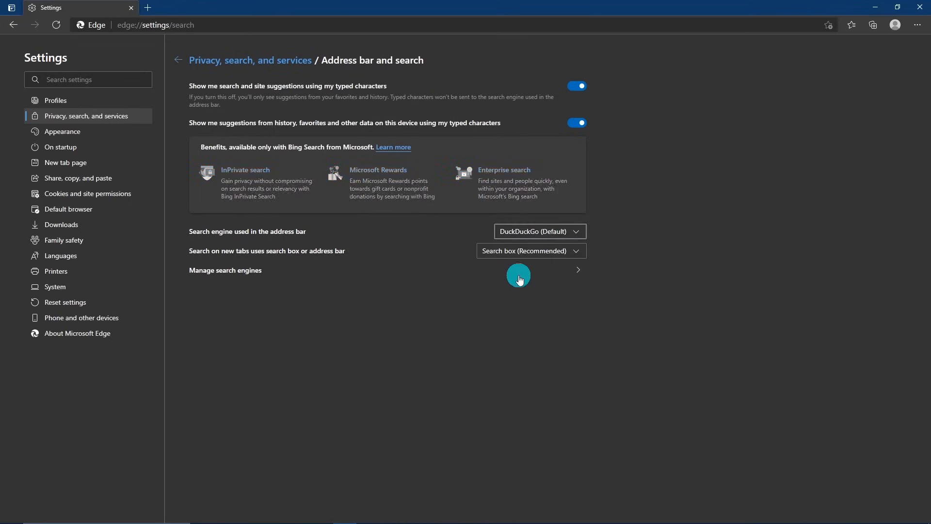
mouse_move(533, 252)
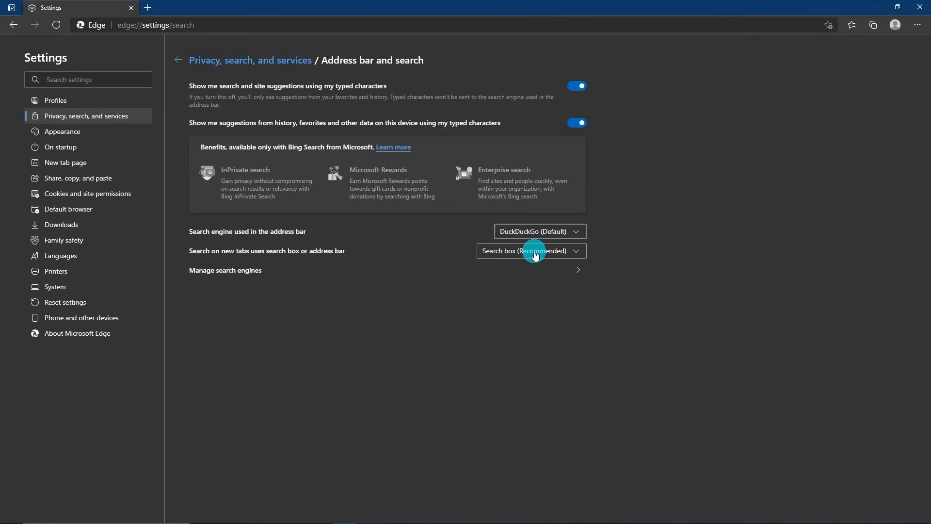
Step: Set search on new tabs to use the address bar
click(537, 251)
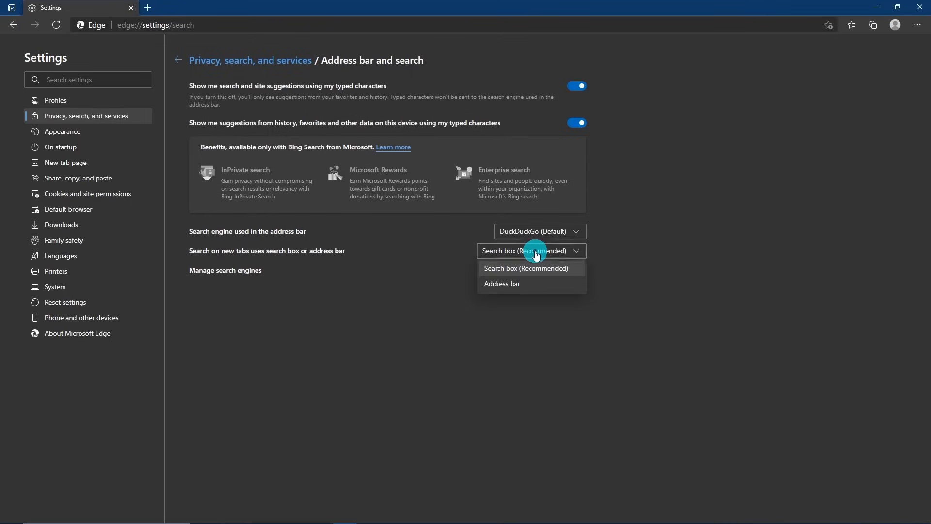
mouse_move(535, 289)
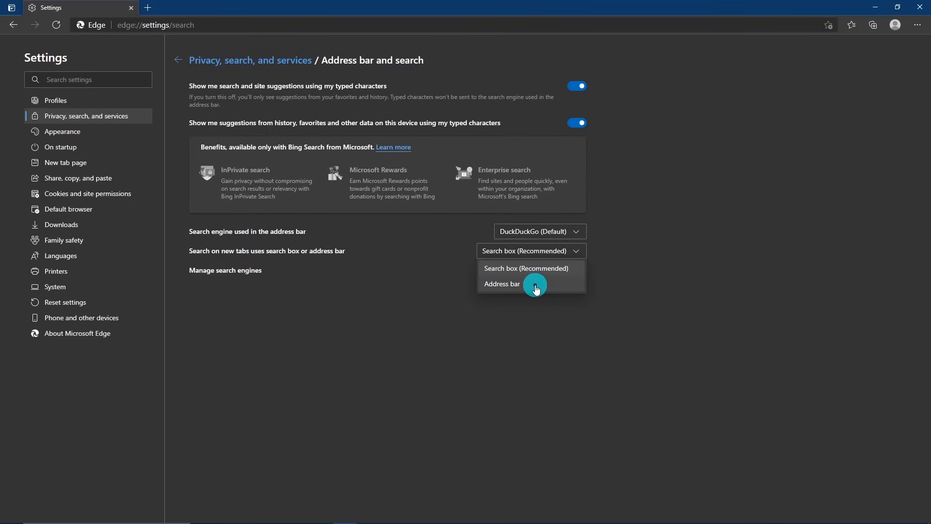
click(503, 283)
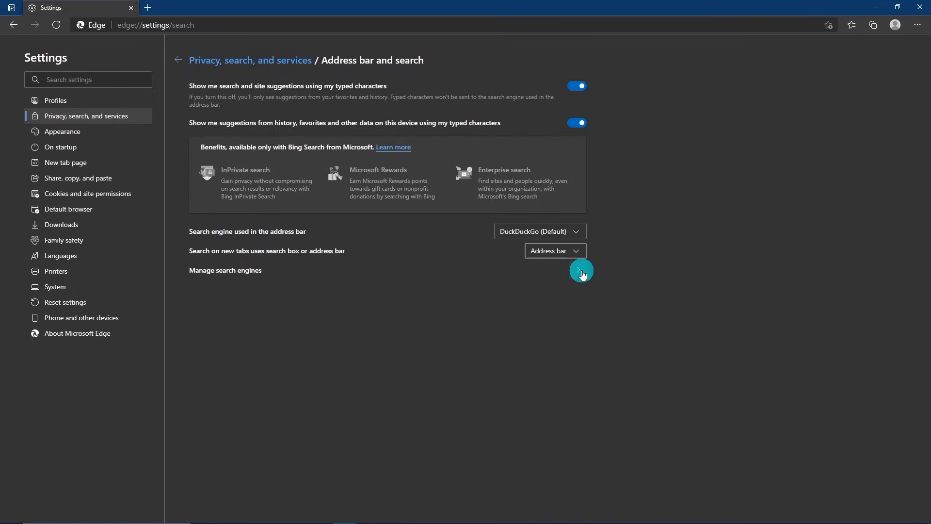
Step: Show the managed search engines list with DuckDuckGo as default, then move to a new tab
click(581, 271)
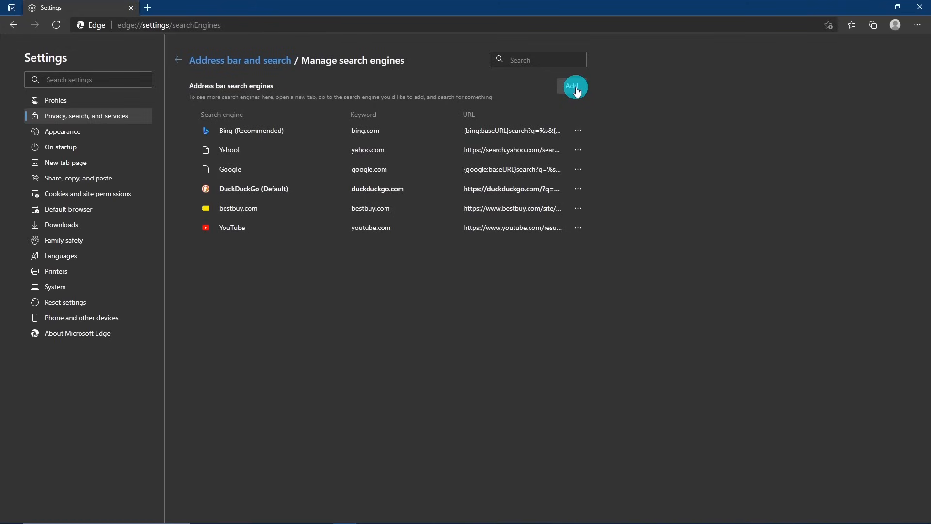
click(574, 85)
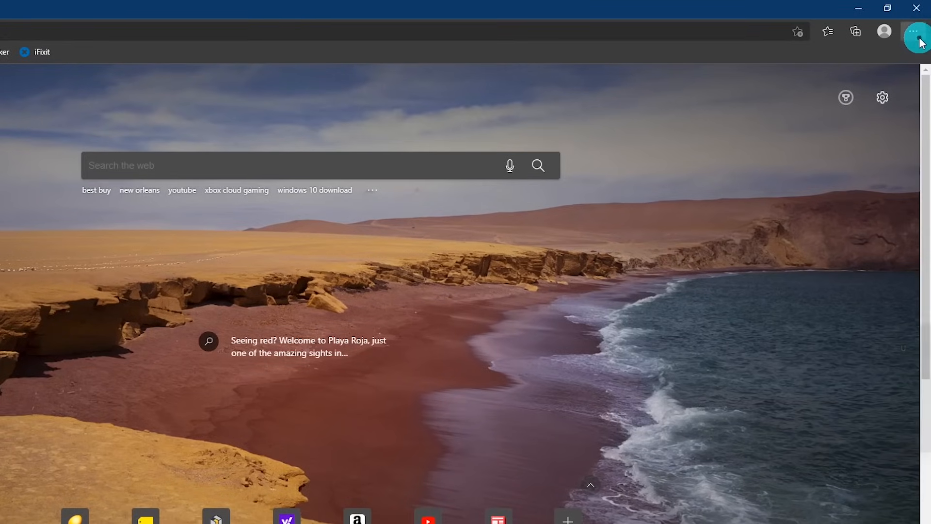
Step: Reach Privacy, search, and services settings and keep tracking prevention at Balanced
click(914, 31)
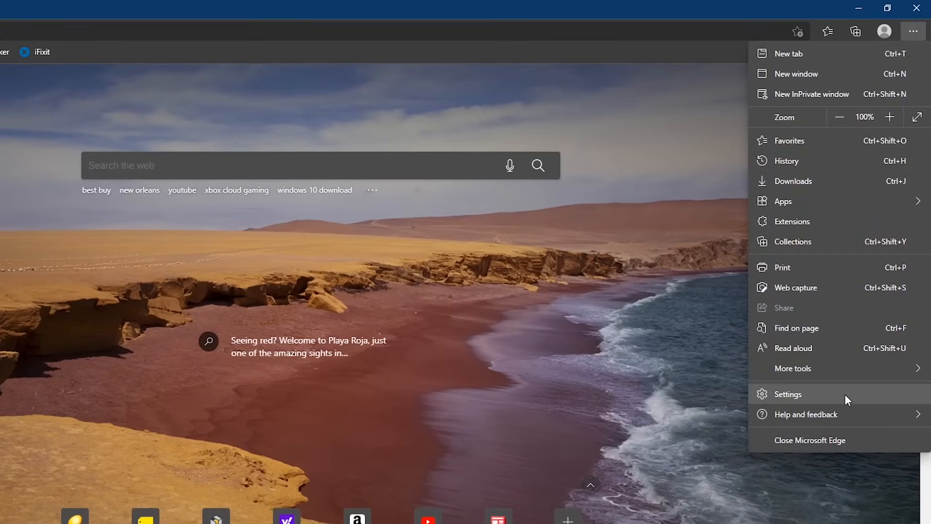
click(787, 394)
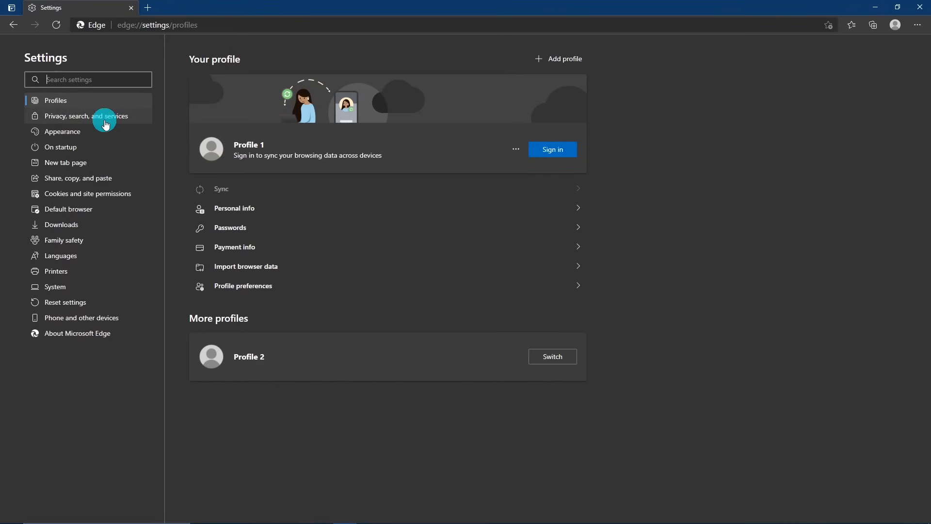
click(87, 116)
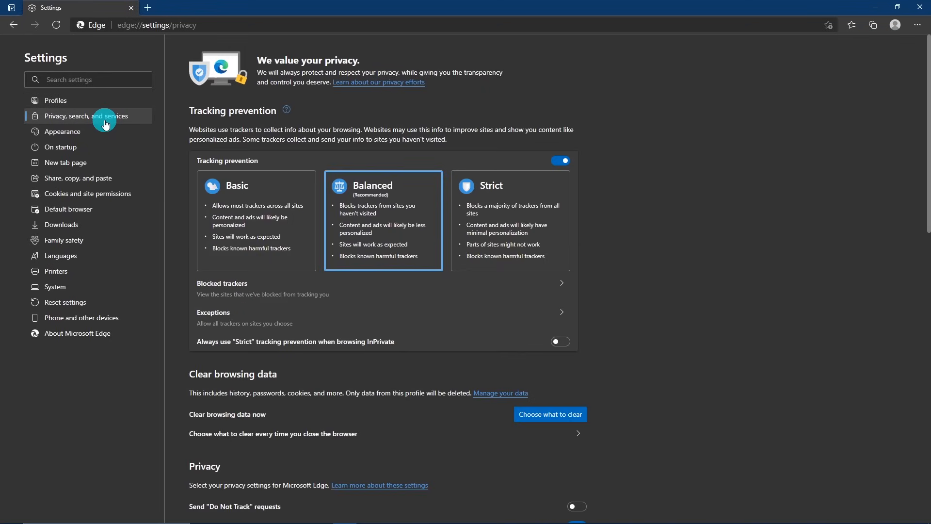
mouse_move(230, 130)
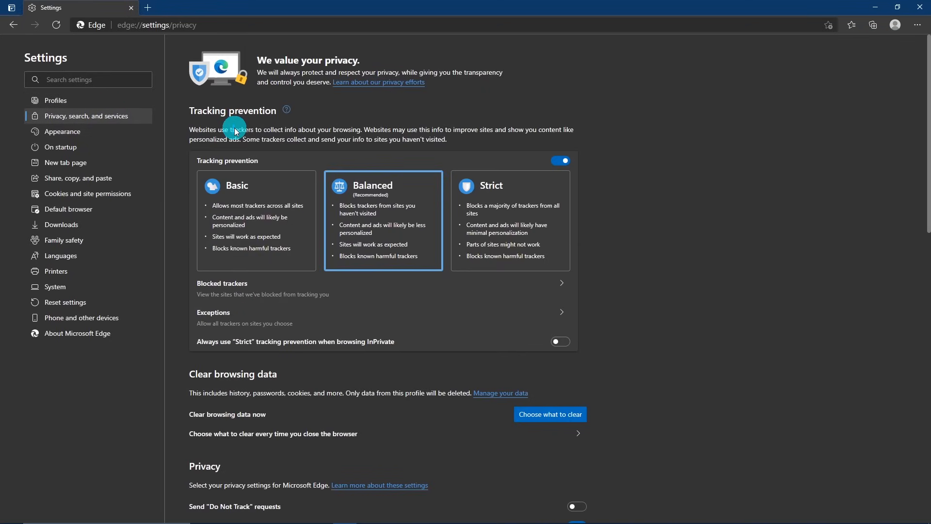
mouse_move(420, 167)
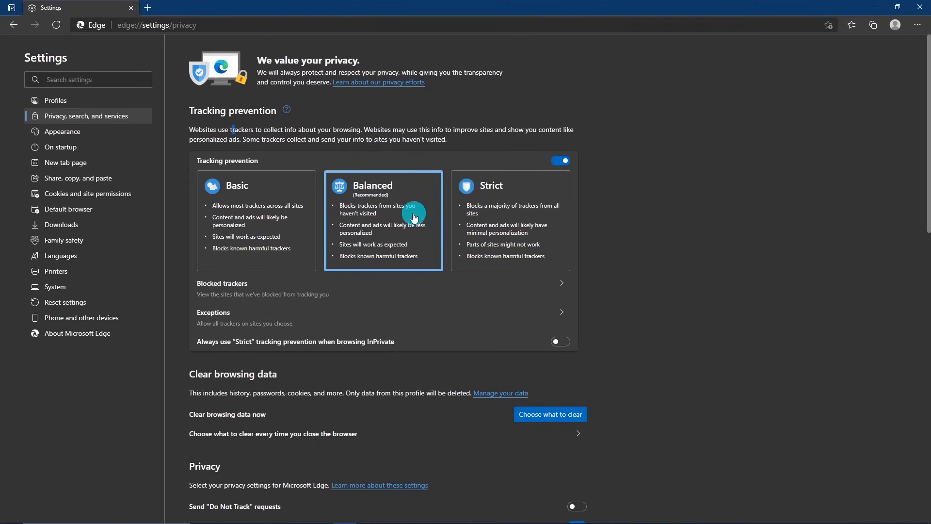
mouse_move(279, 230)
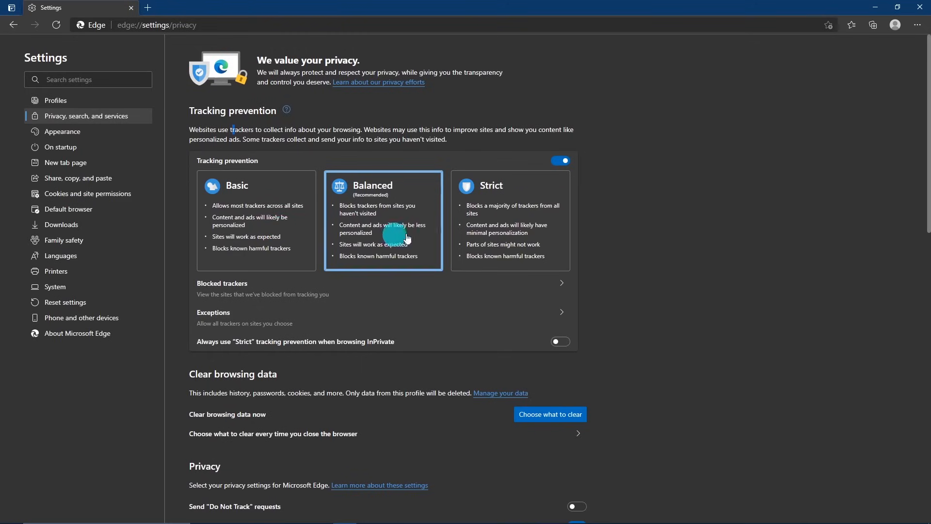
mouse_move(500, 231)
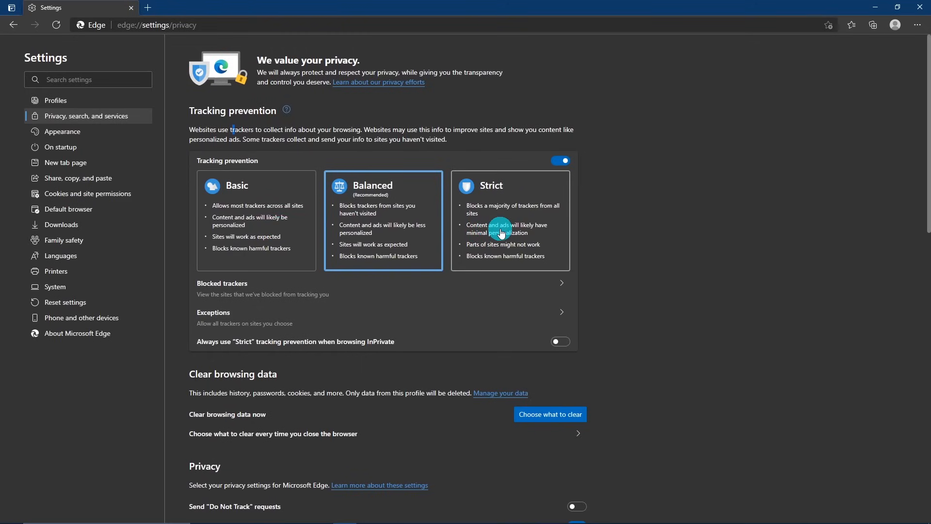
mouse_move(413, 237)
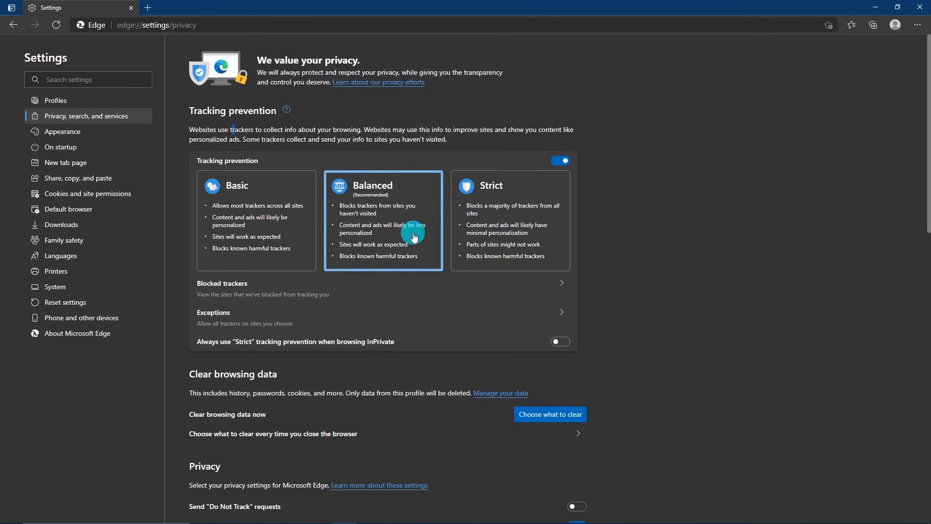